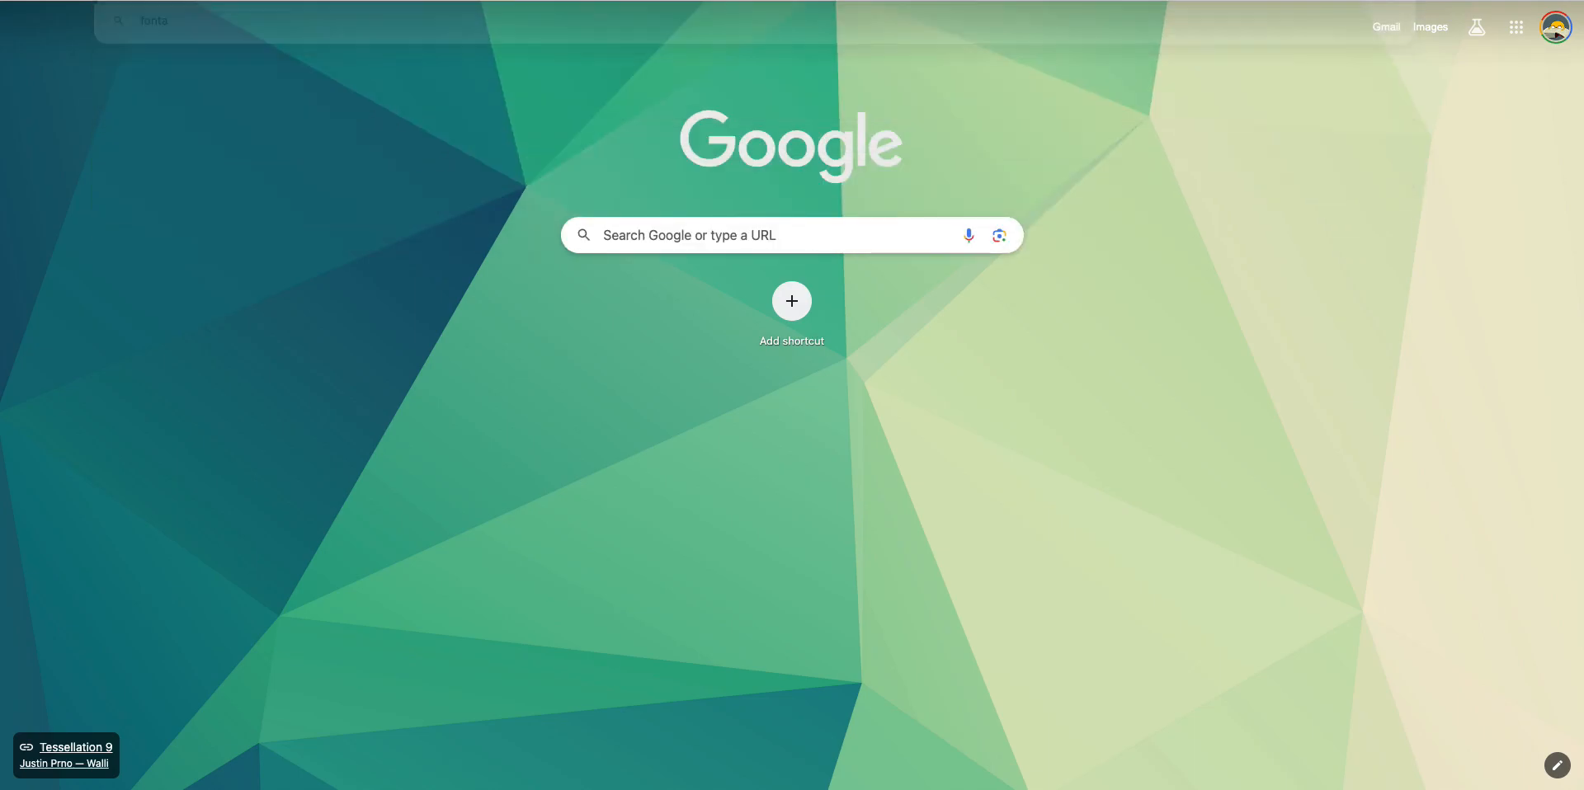
- Load the Google Fonts website in the new Chrome tab
key("Enter")
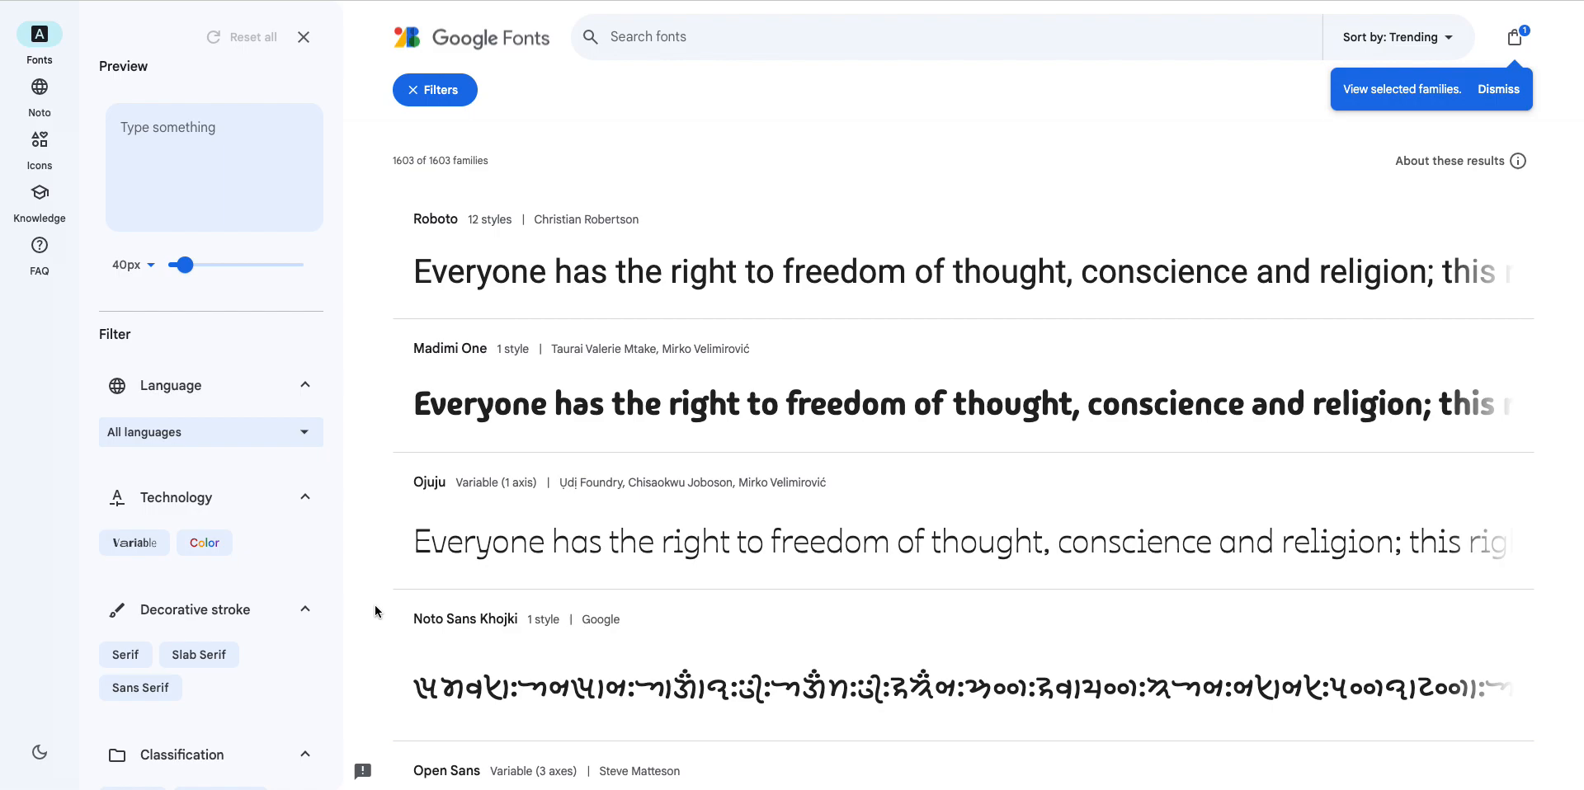
- Locate Jost in the font catalogue and bring up its specimen page
scroll("down", 3)
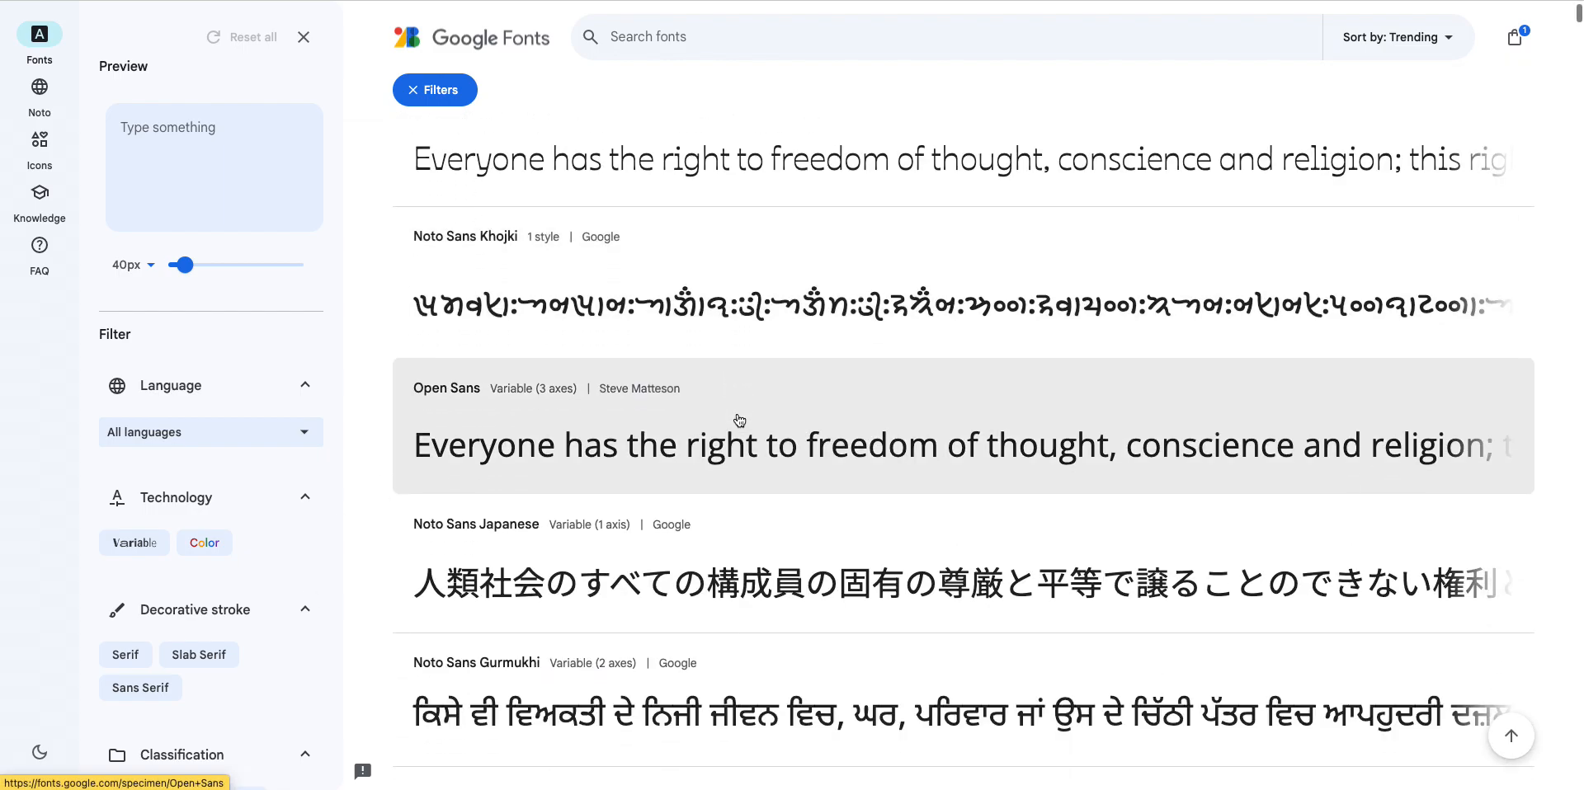
scroll("down", 3)
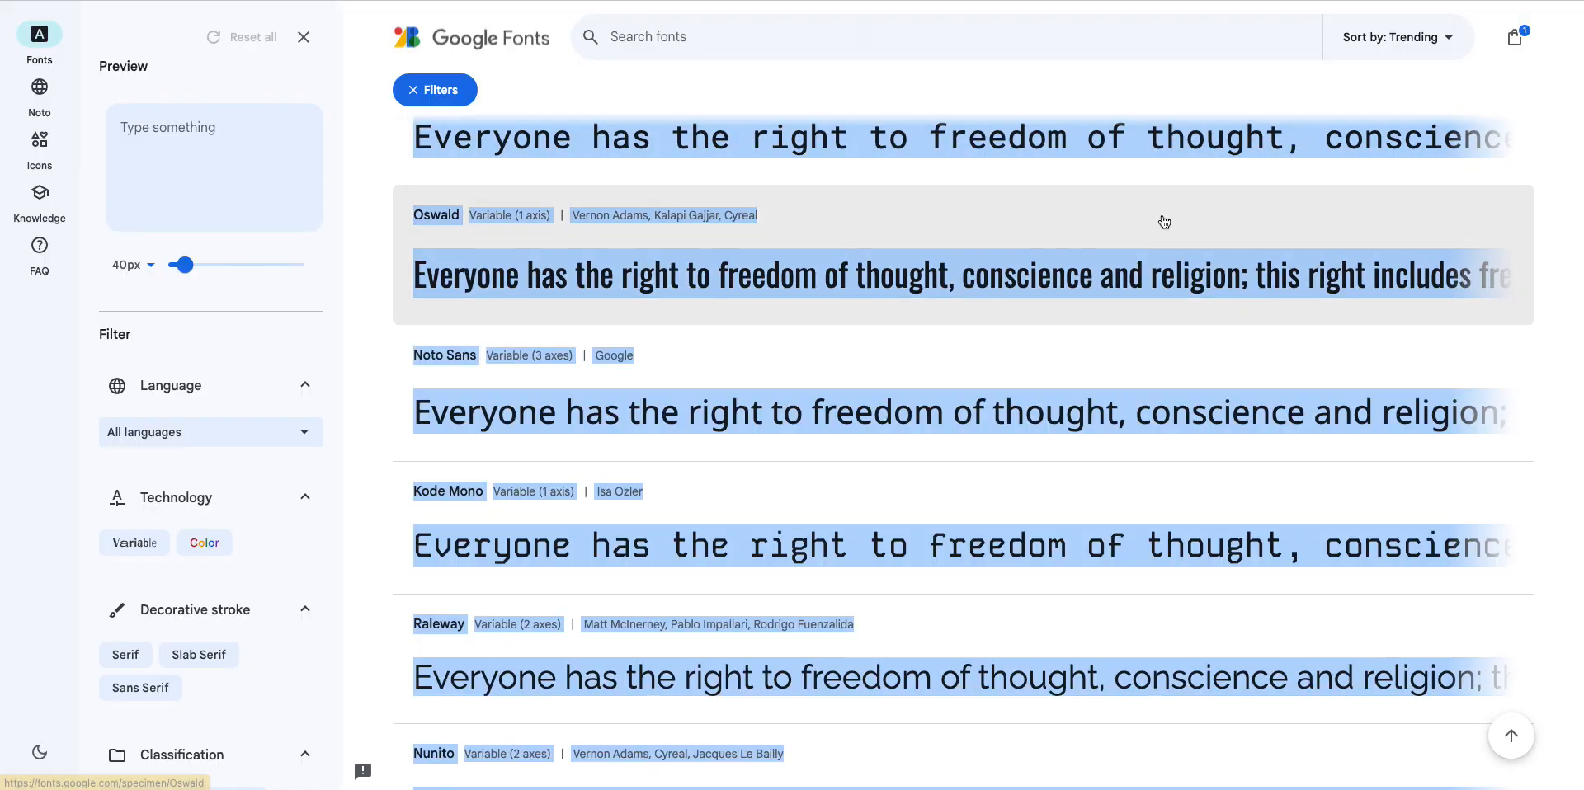
scroll("down", 3)
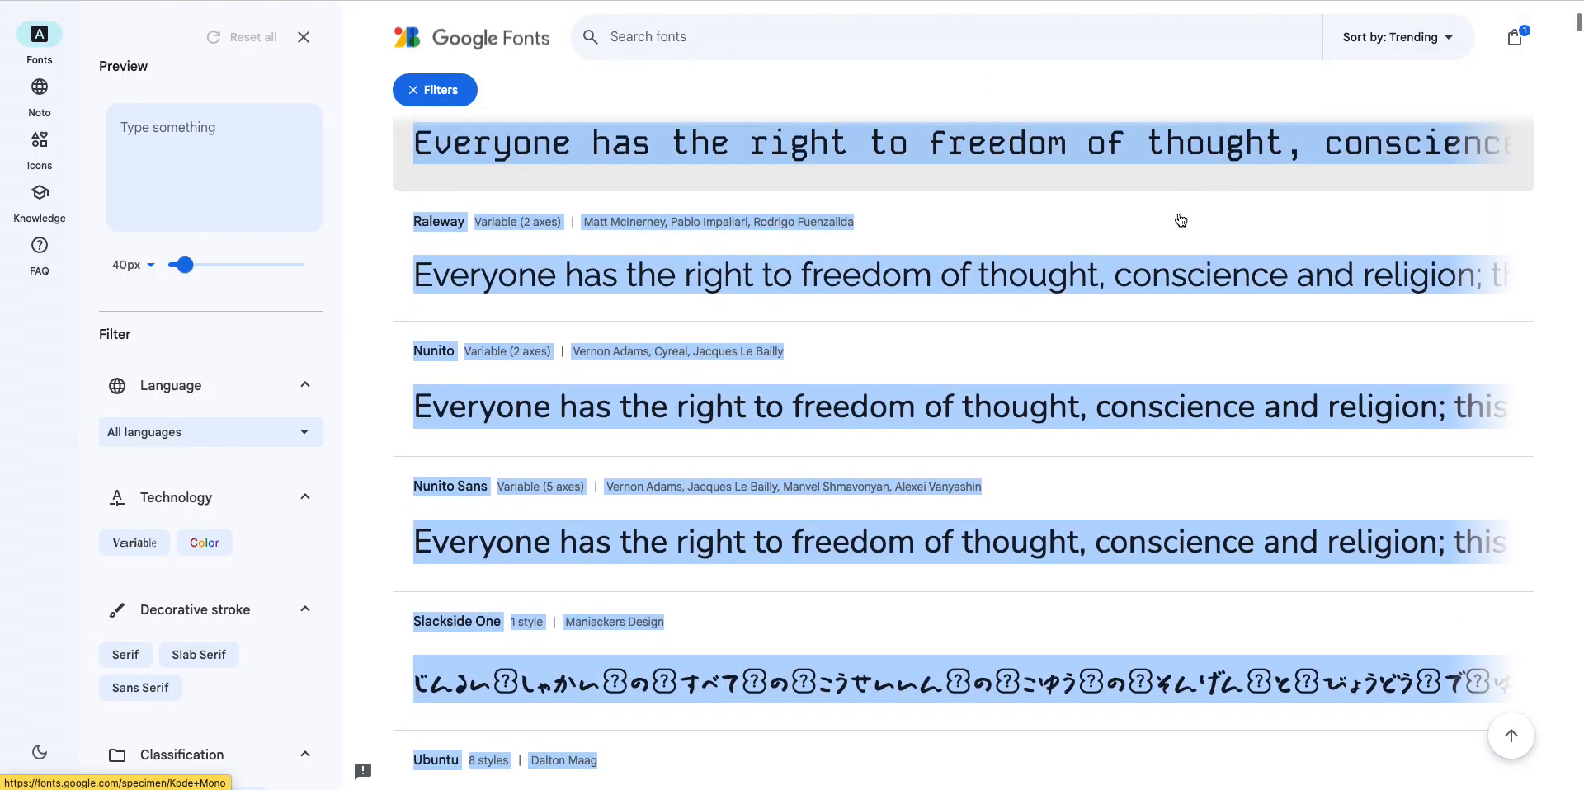
scroll("down", 3)
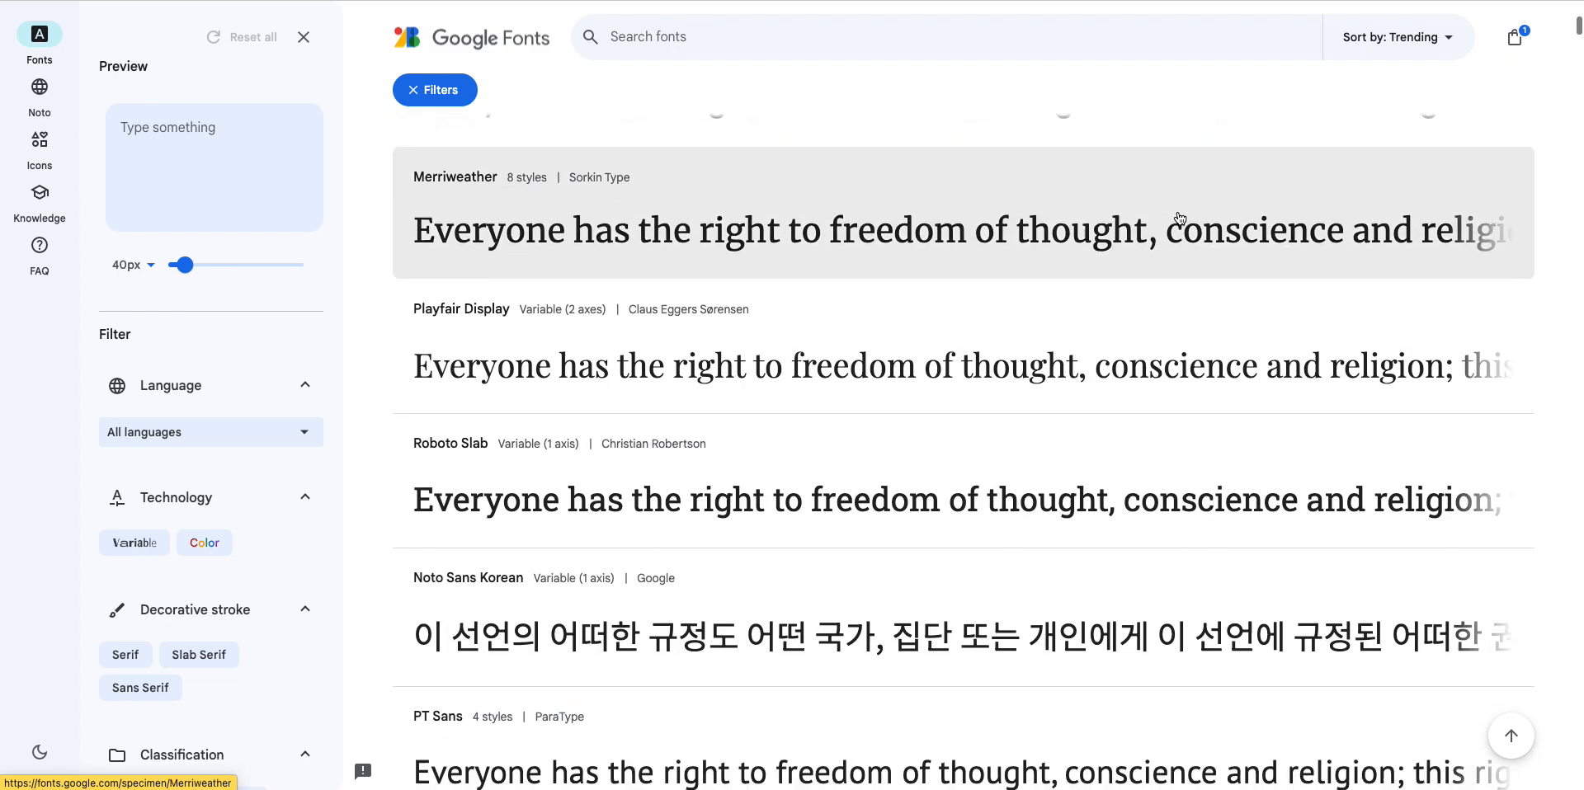
scroll("down", 3)
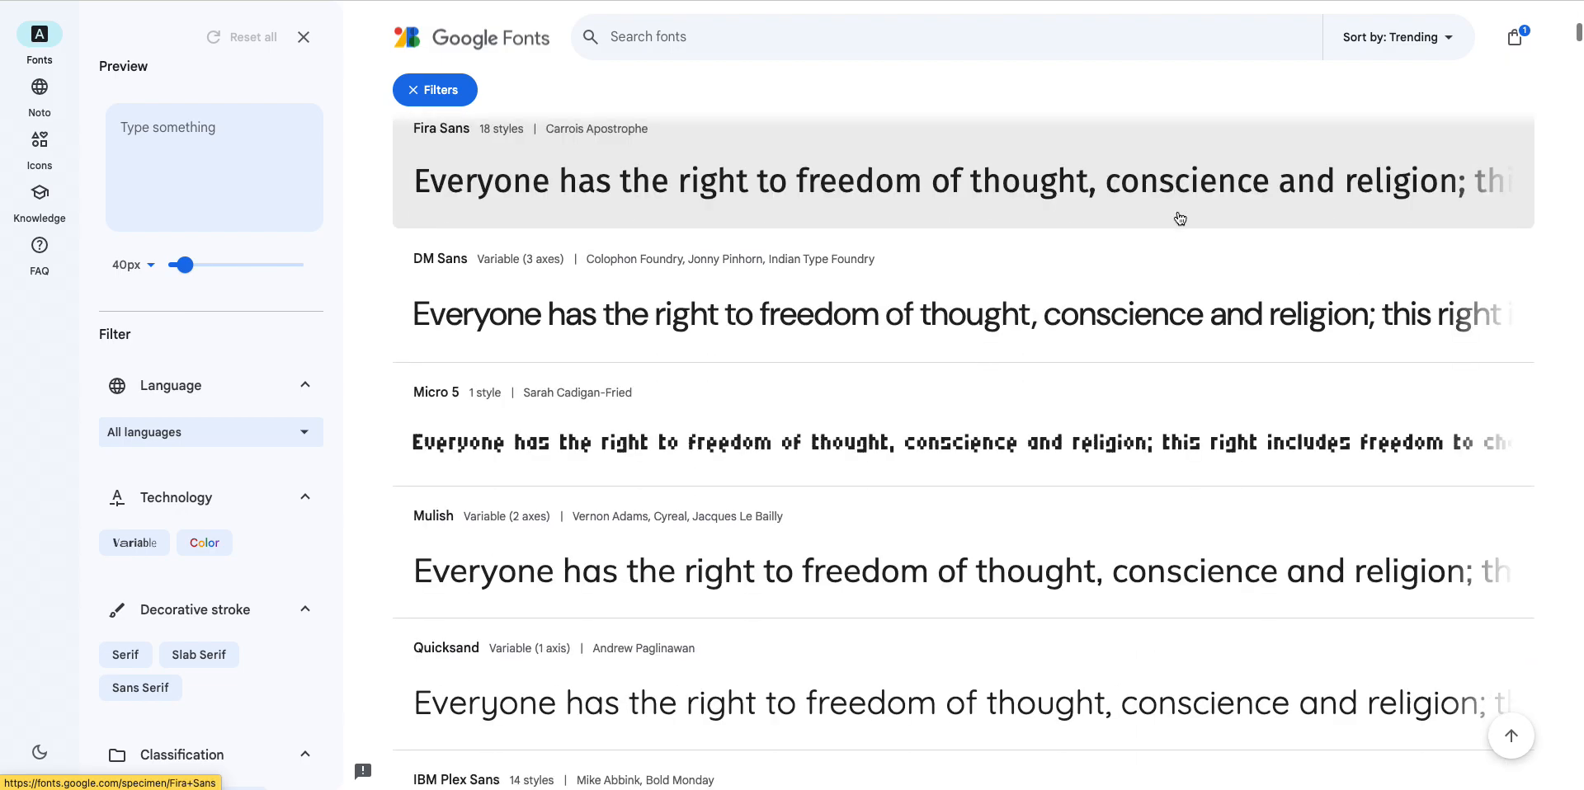
scroll("down", 3)
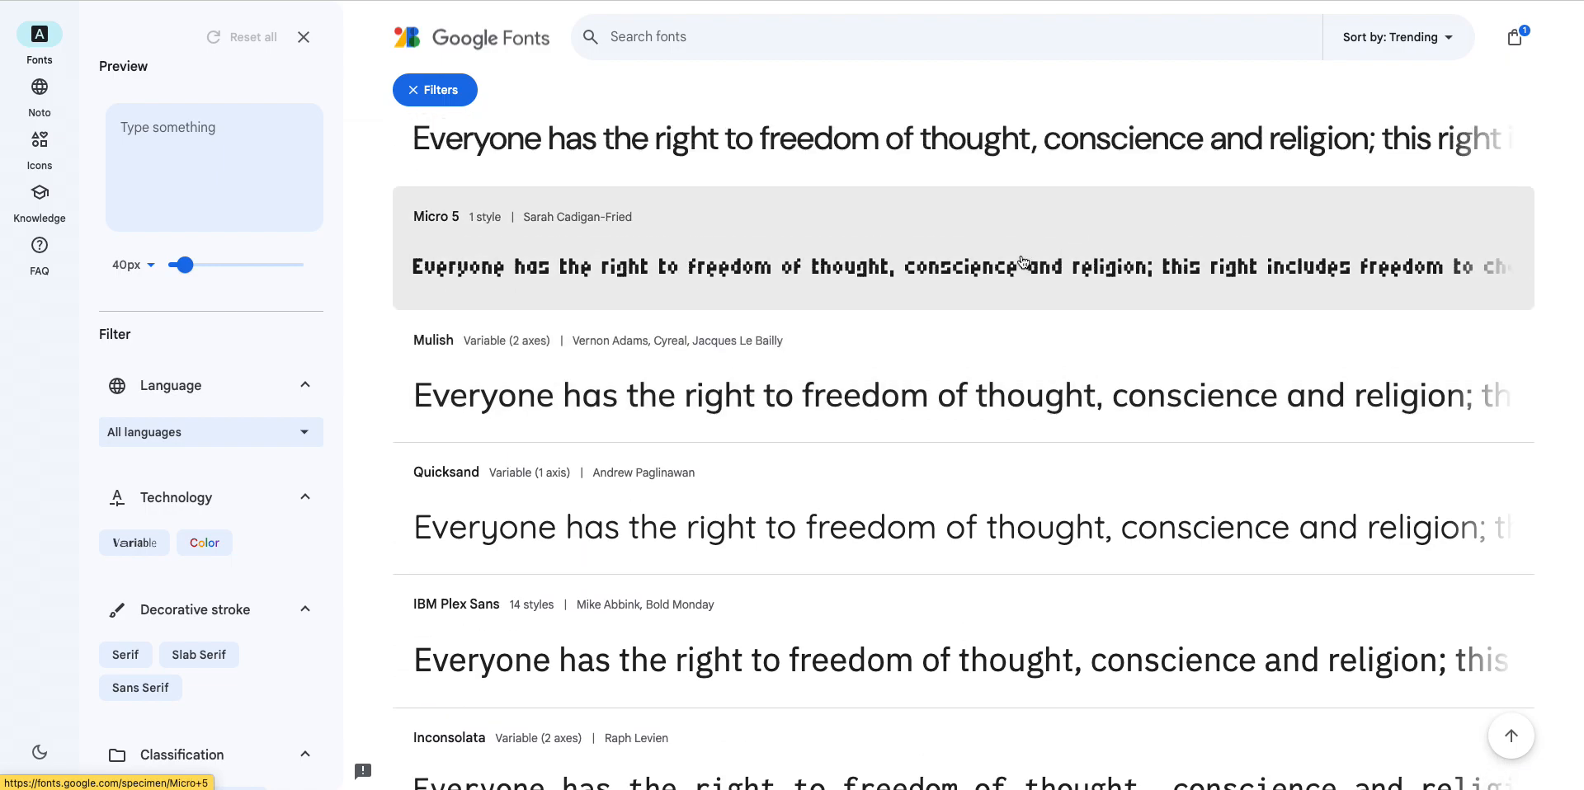
scroll("down", 3)
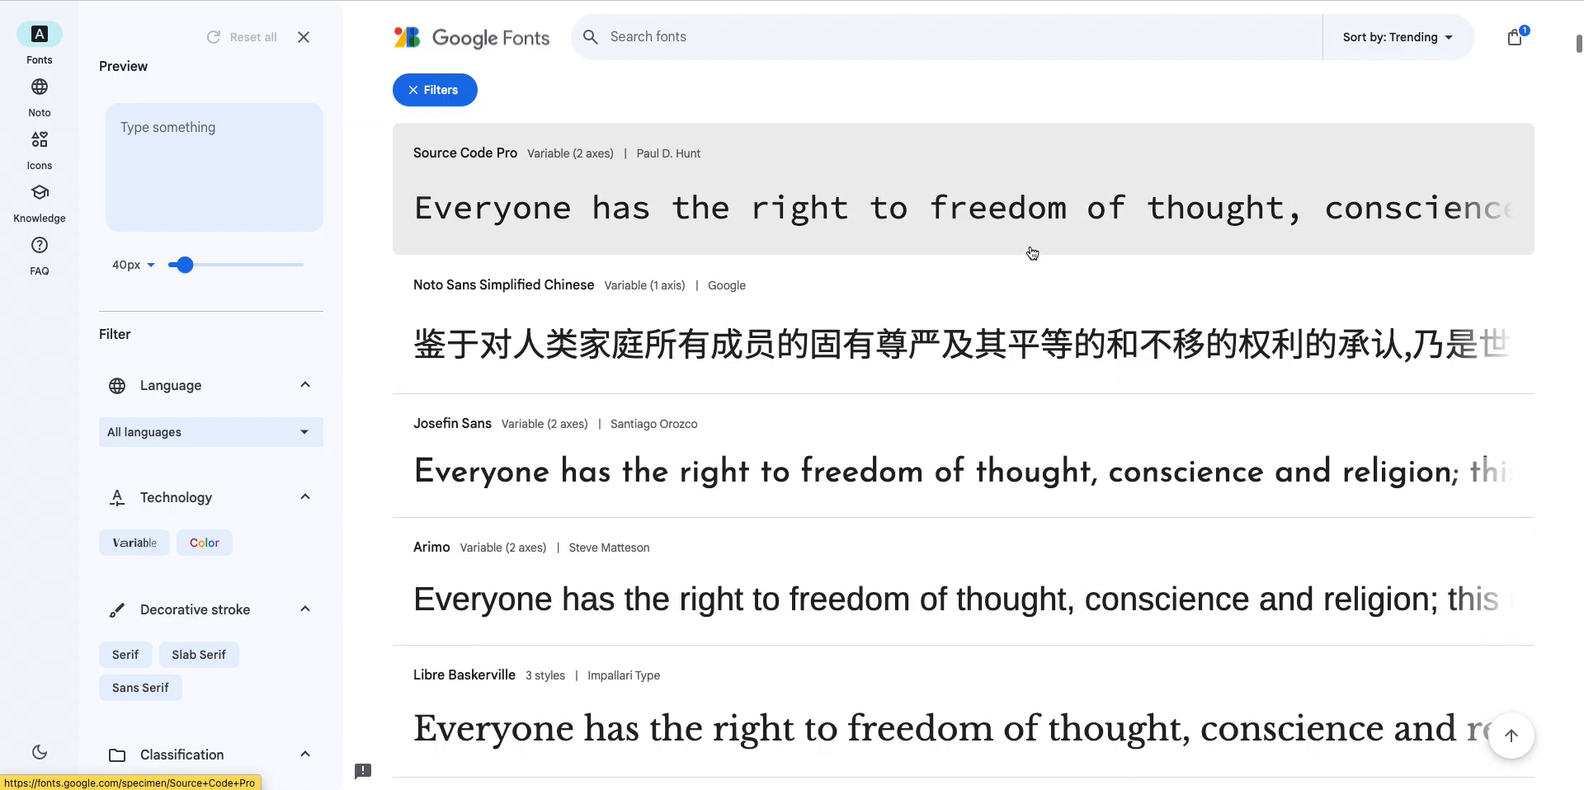
scroll("down", 3)
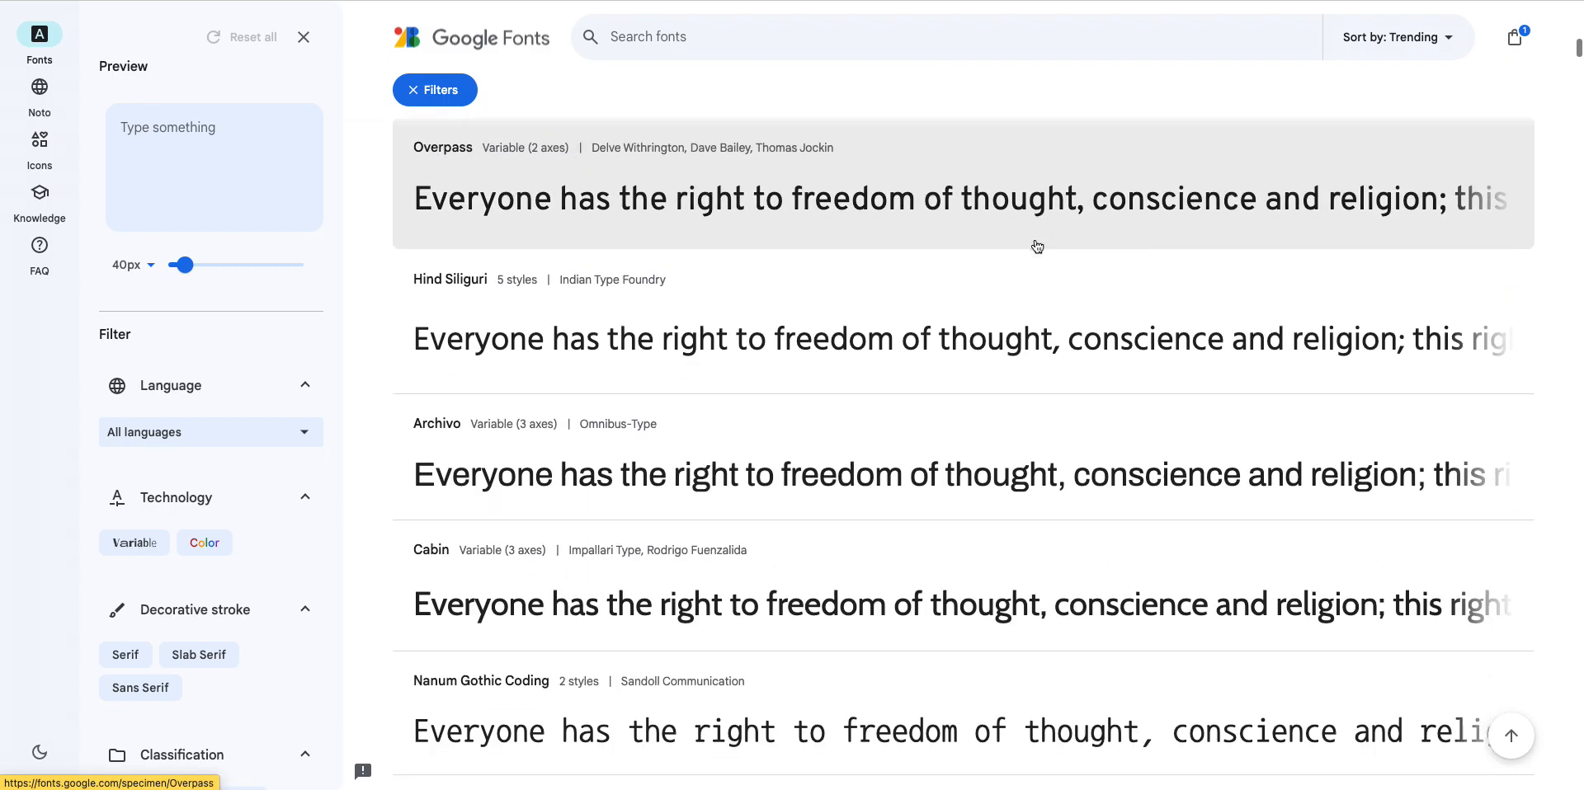
scroll("down", 3)
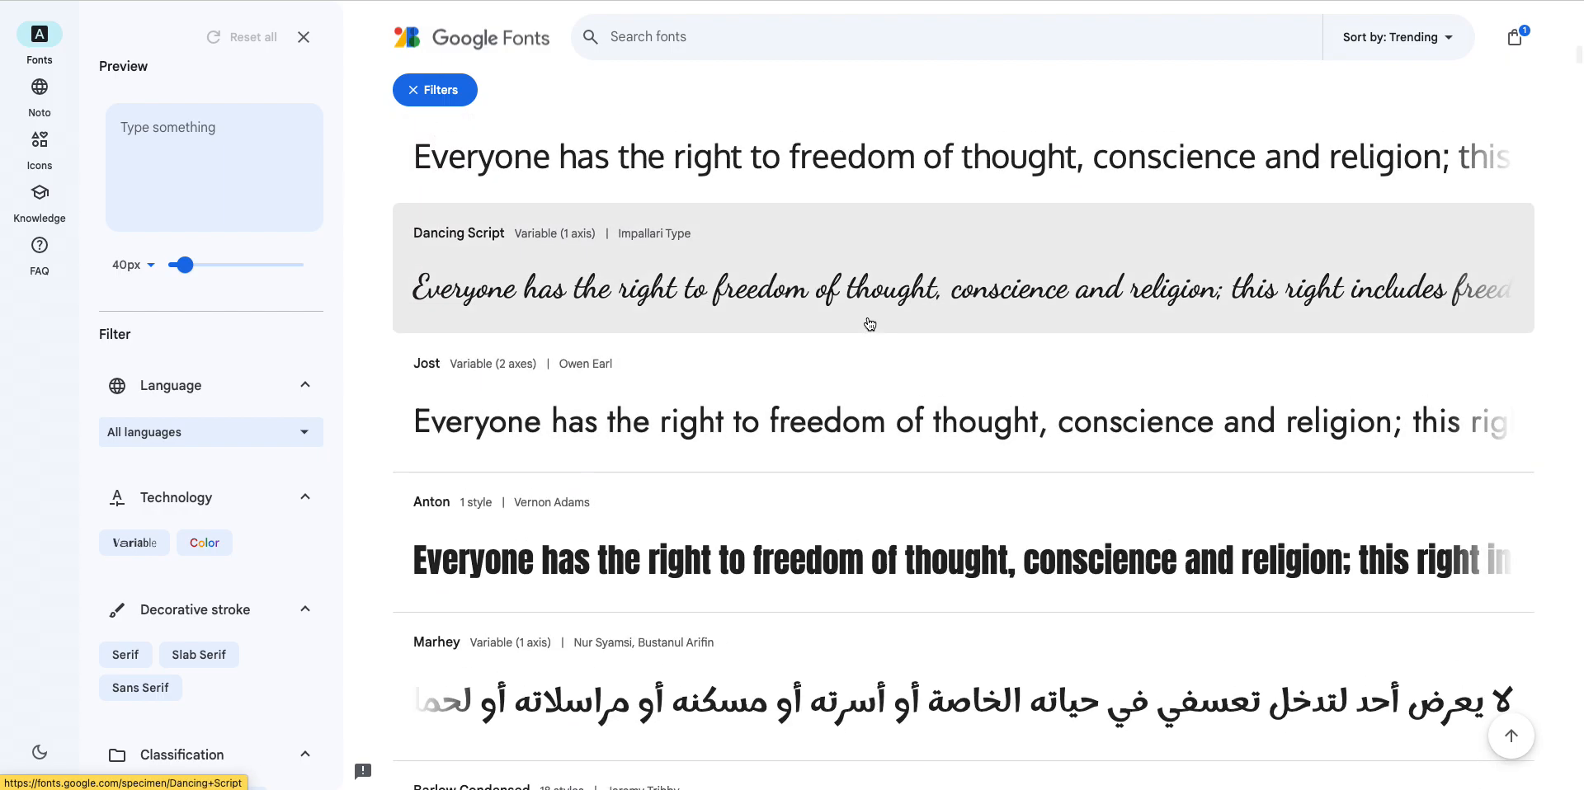
scroll("down", 3)
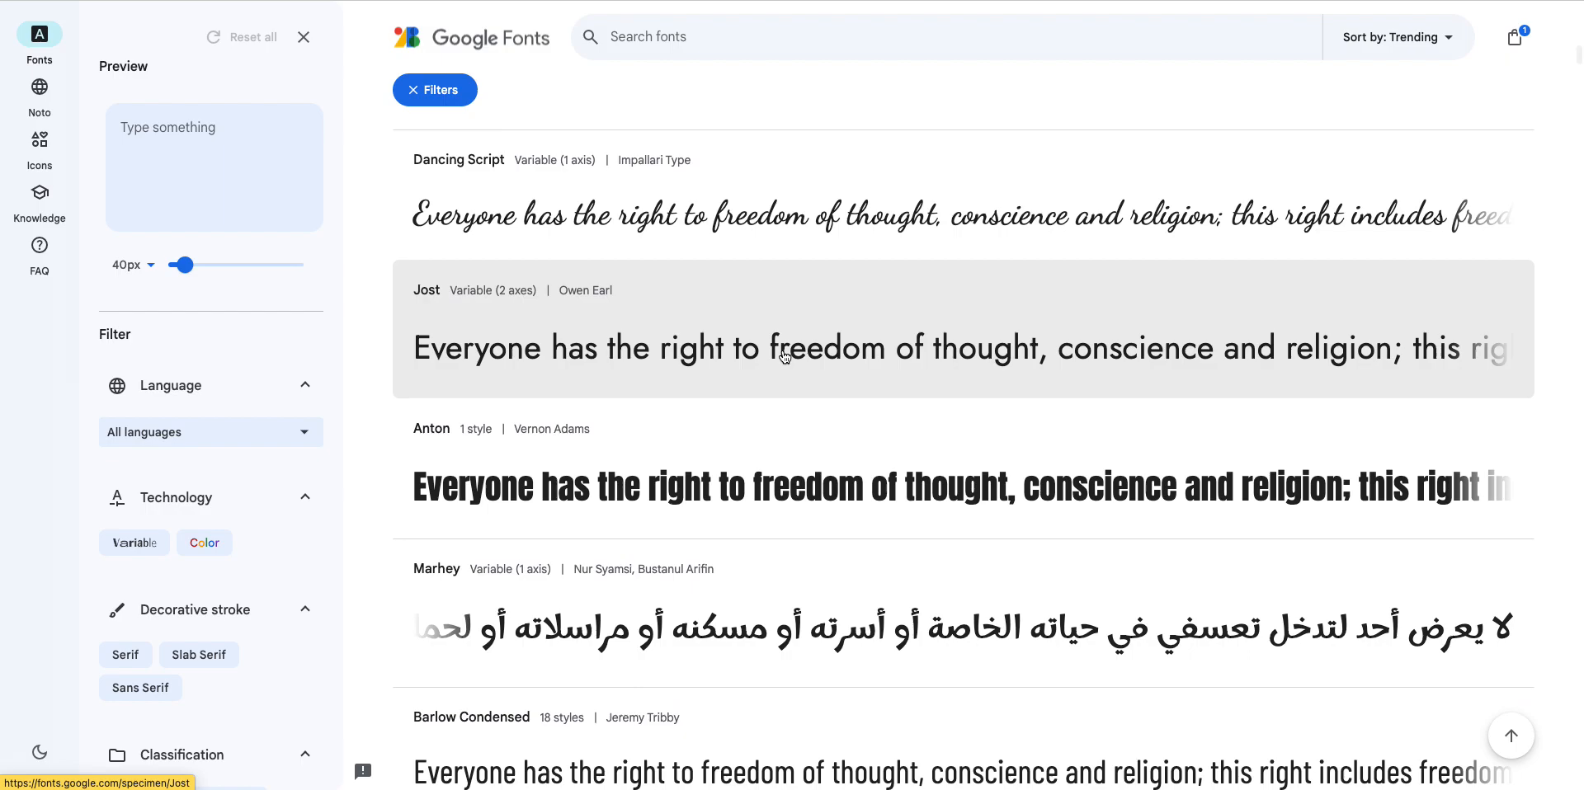
left_click(425, 290)
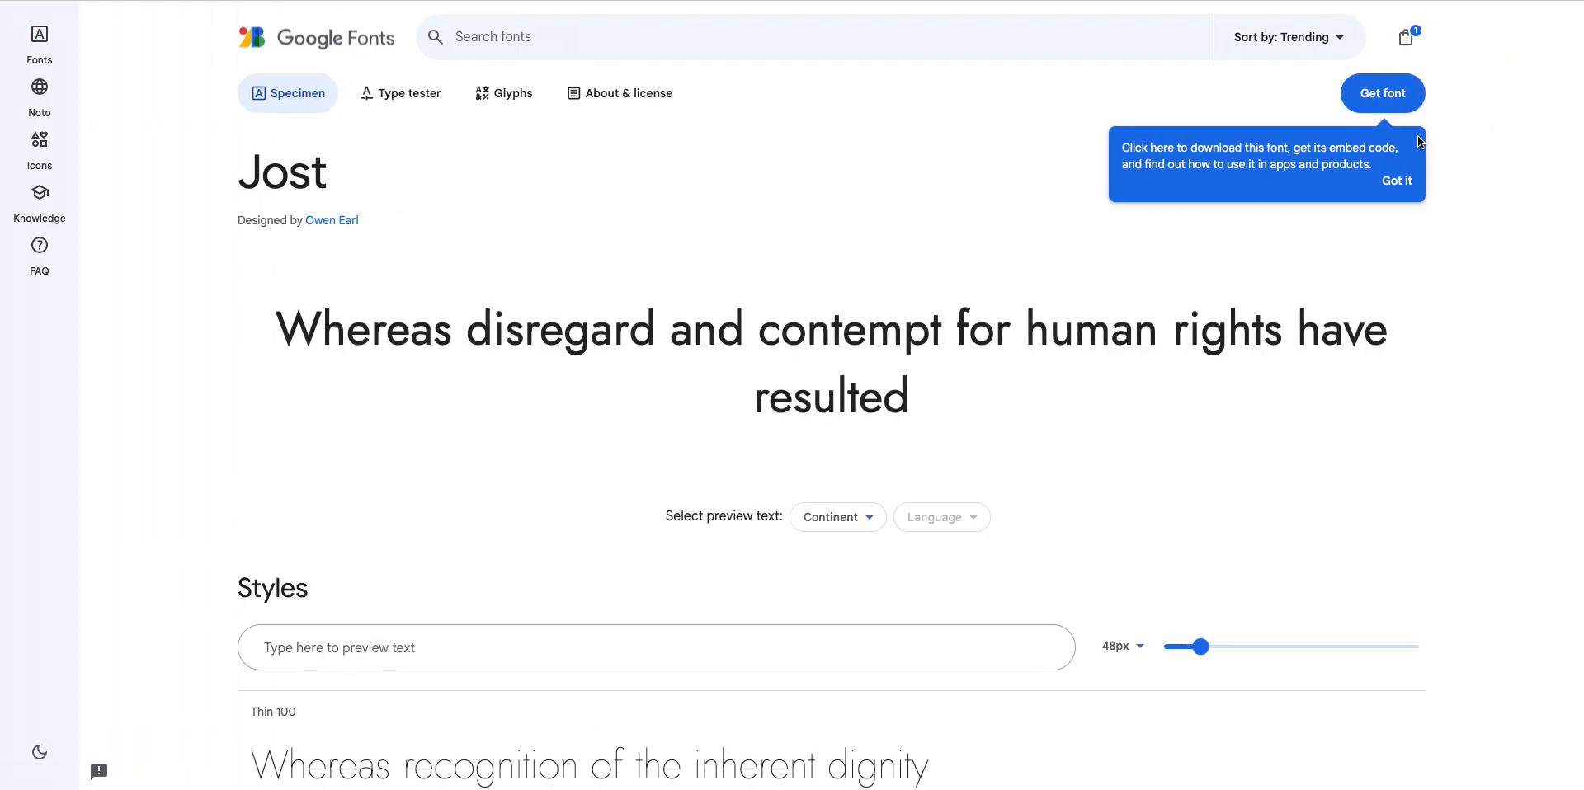
mouse_move(1355, 140)
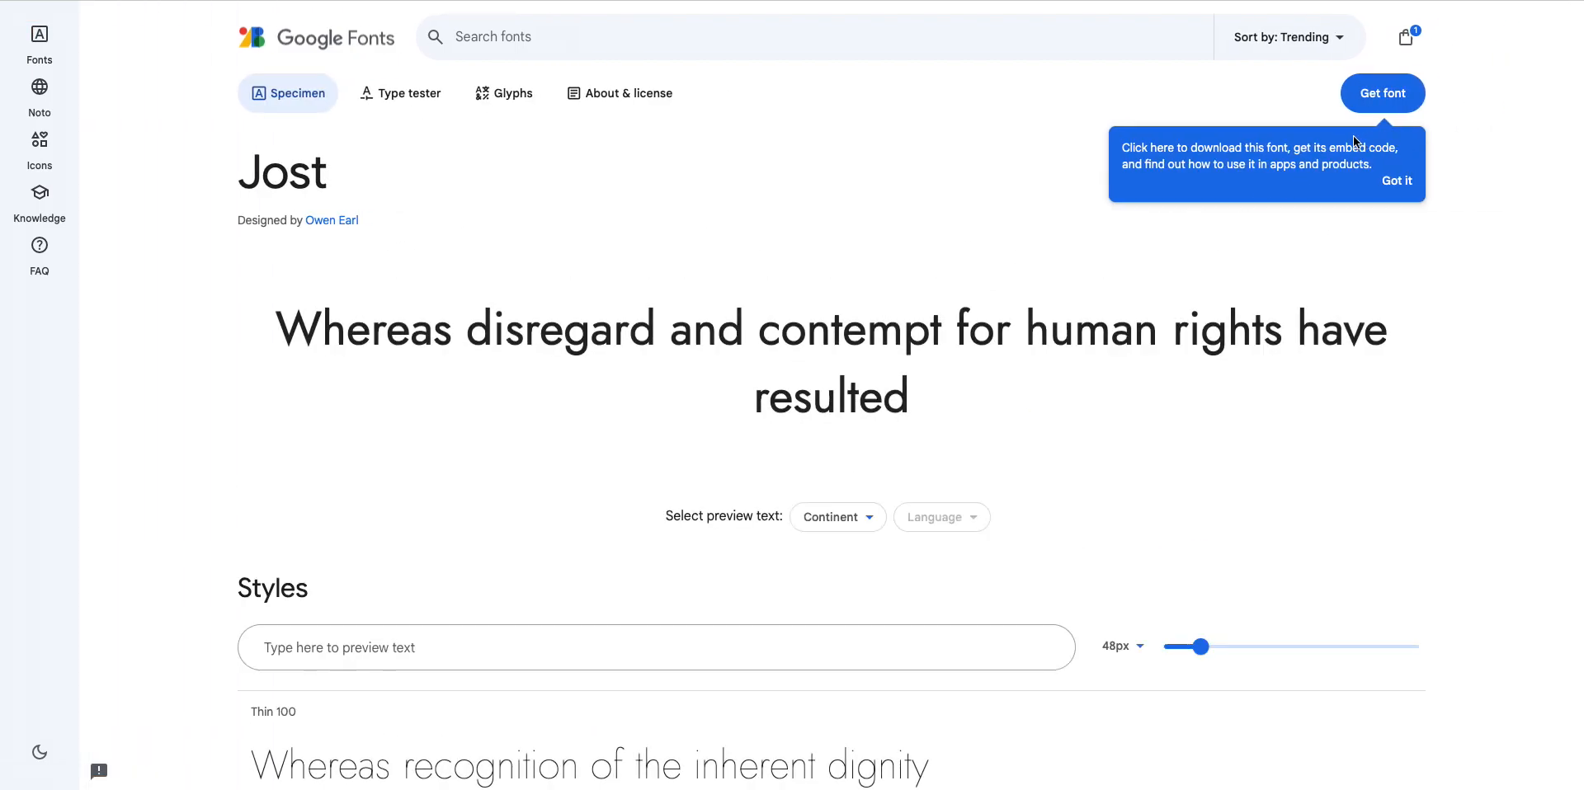
- Add Jost to the selected families and review the bag listing Jost and Pacifico
left_click(1382, 94)
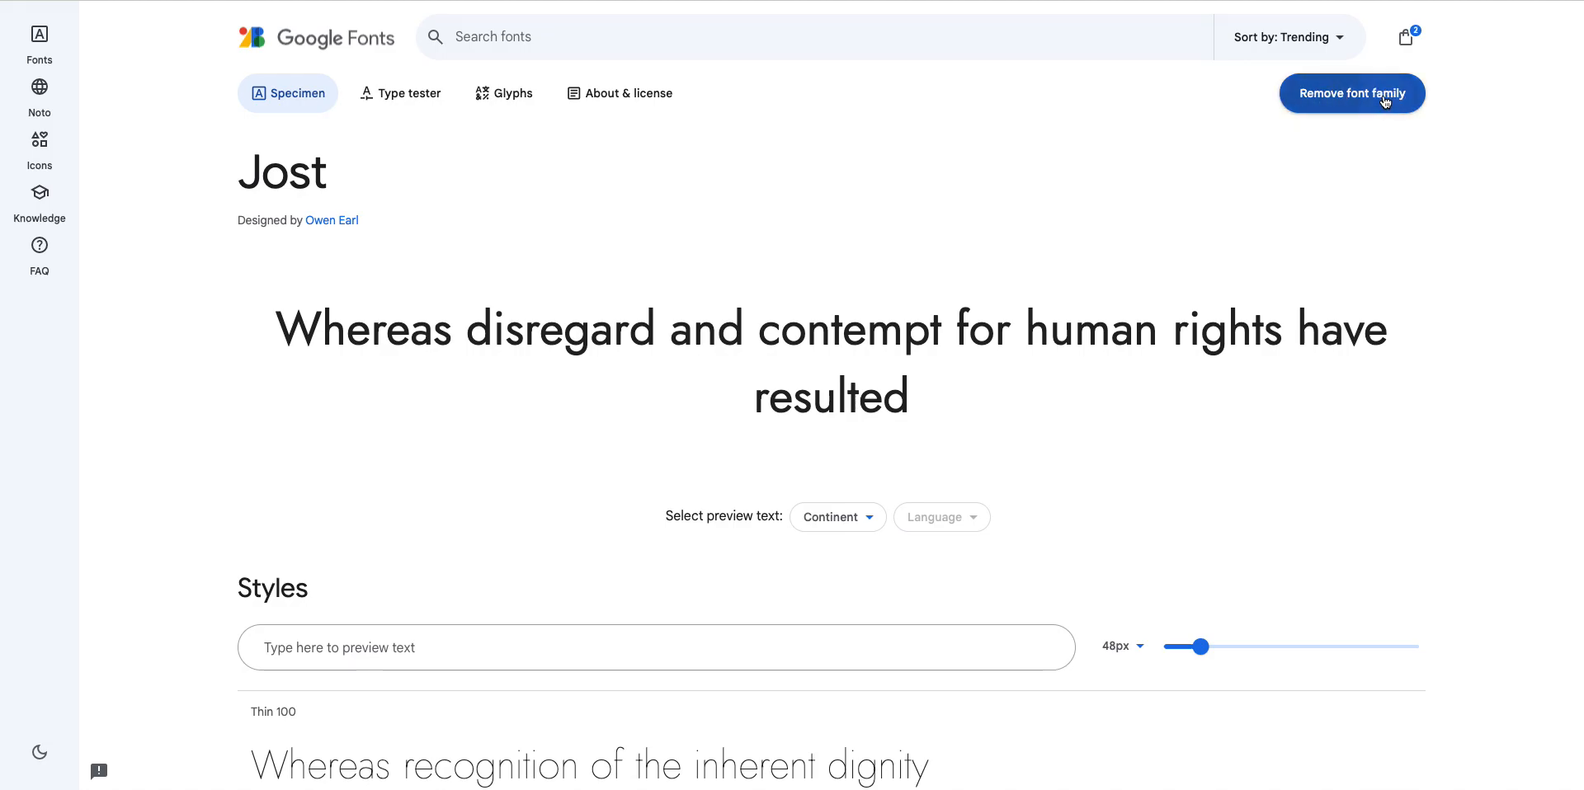
left_click(1406, 38)
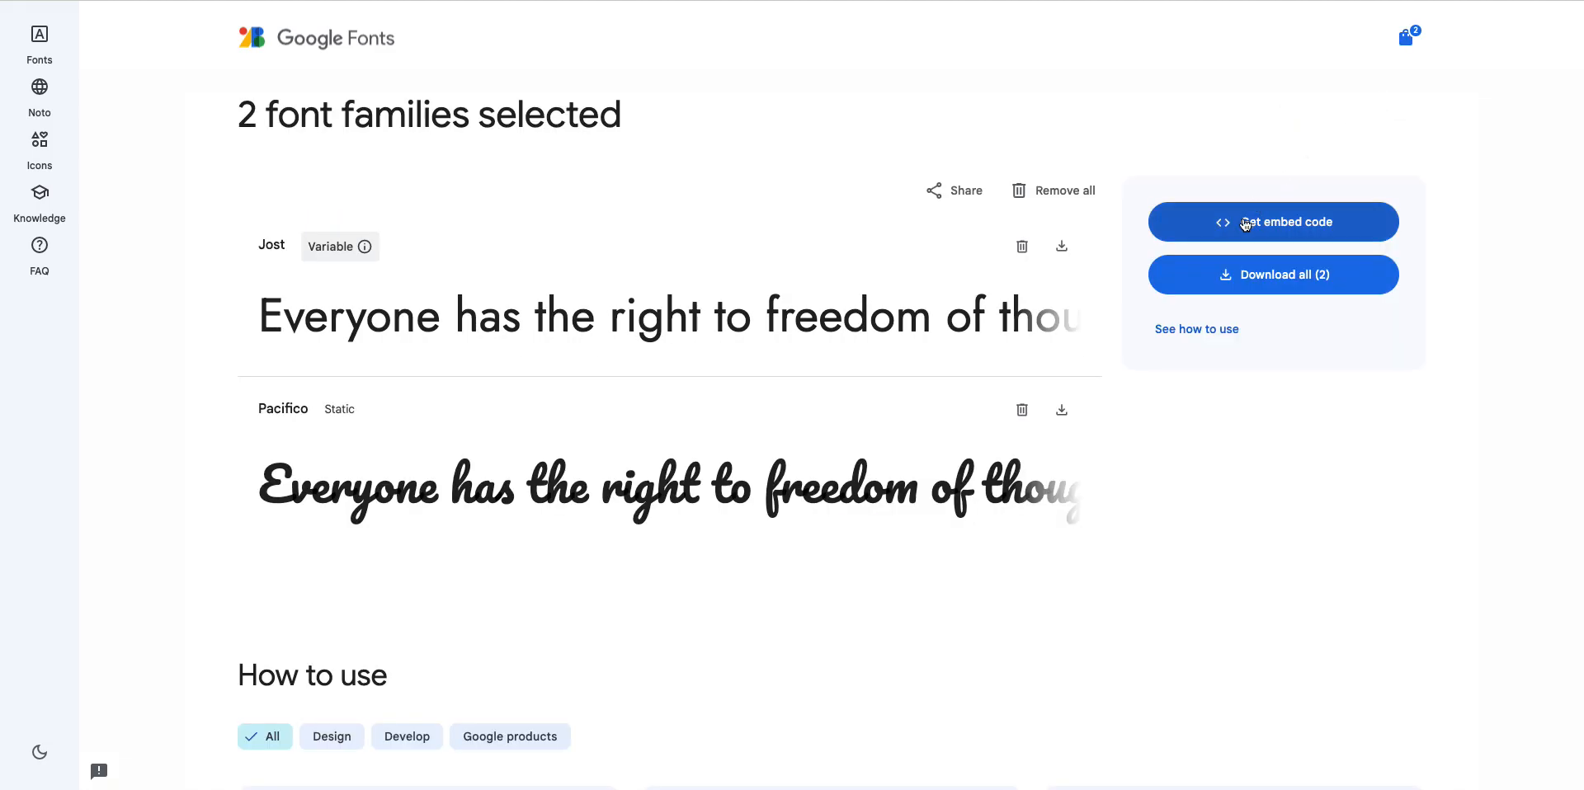
- Show the web embed code for the selected Jost and Pacifico families
left_click(1274, 222)
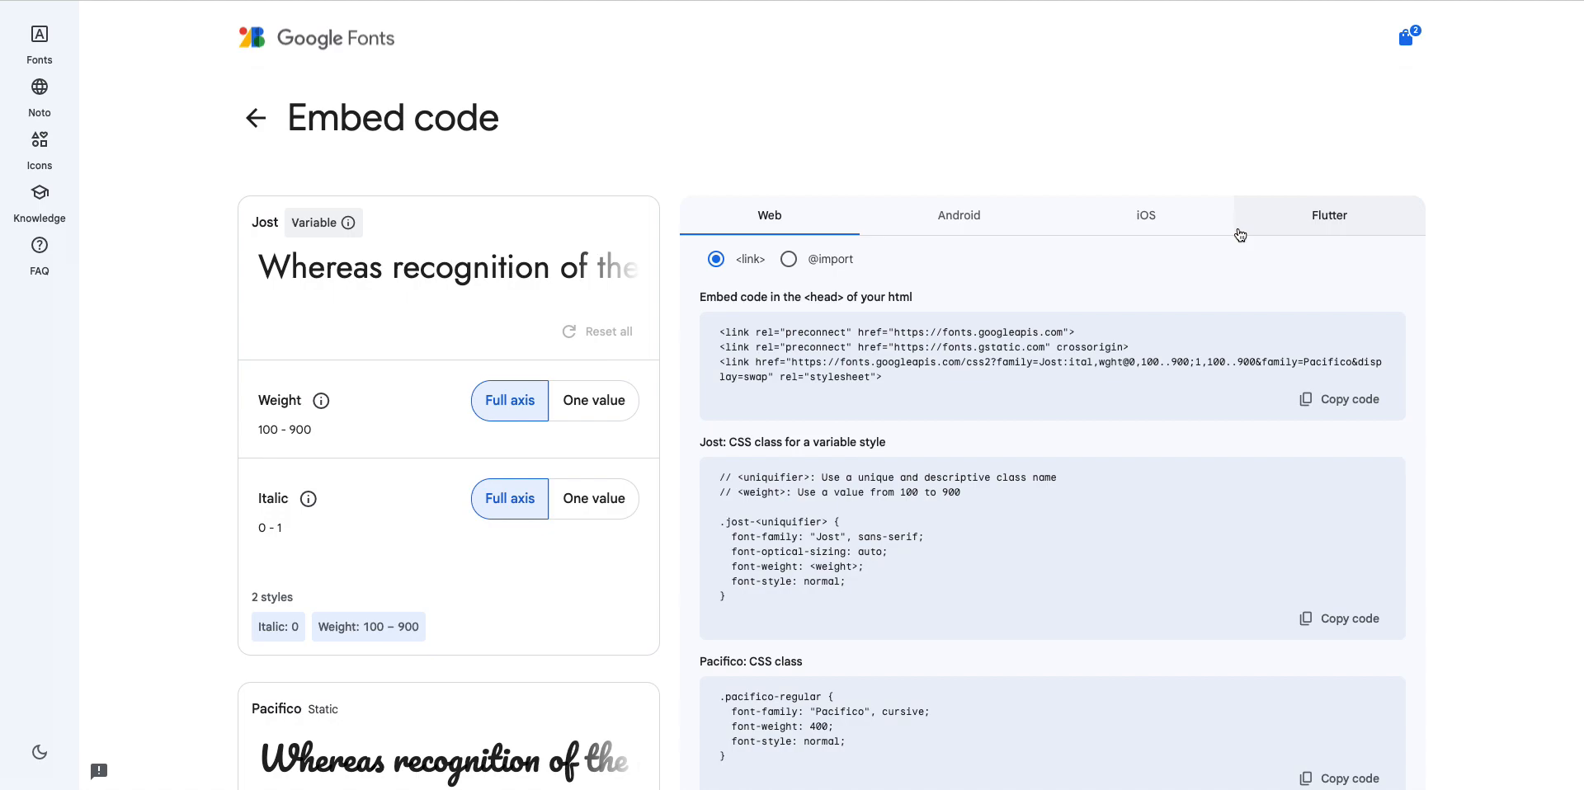
mouse_move(932, 389)
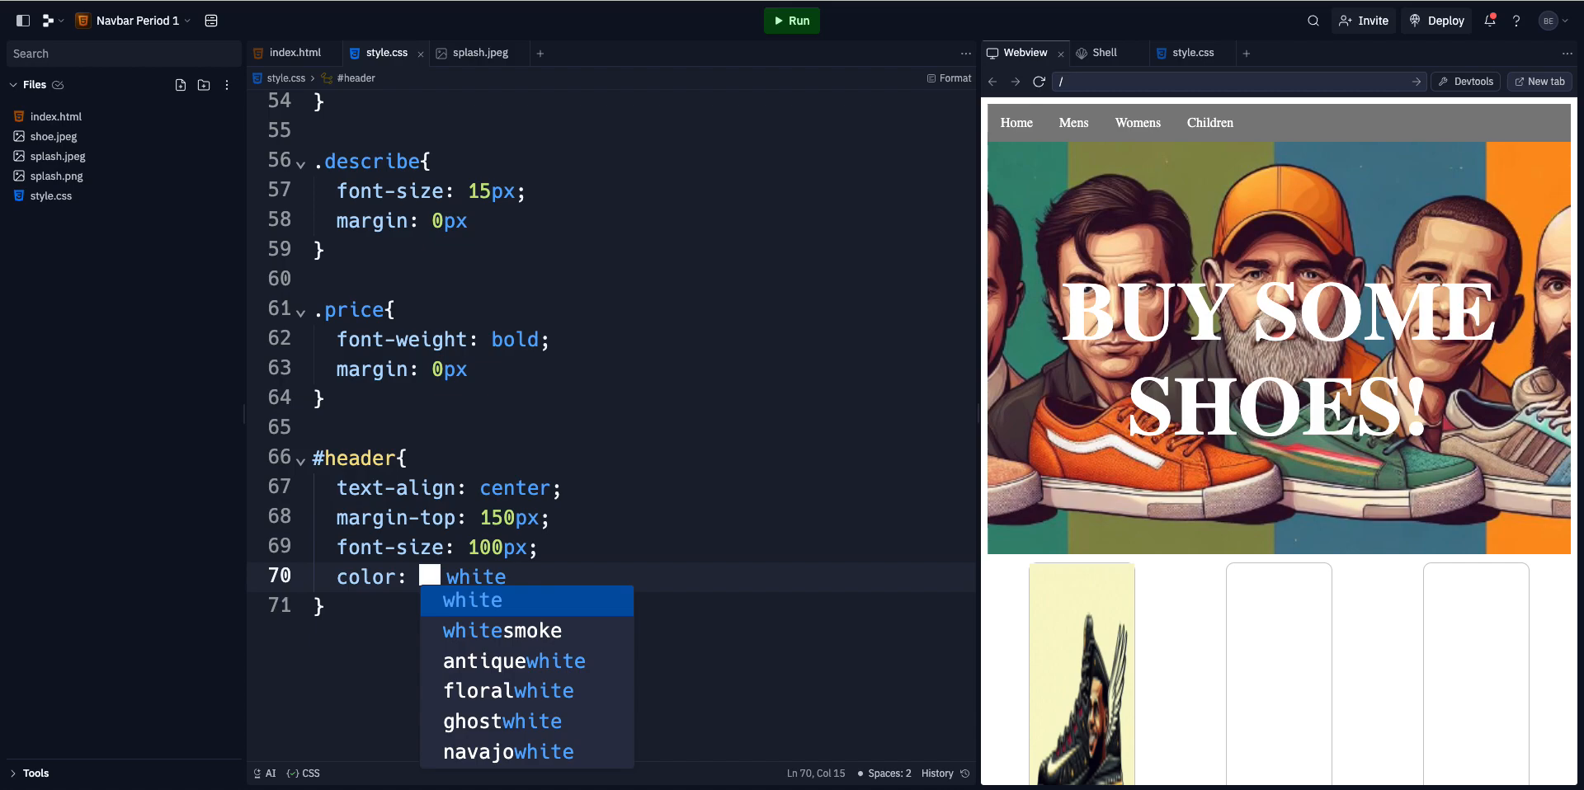
- Insert the Google Fonts preconnect link tag on a new line inside index.html's head
left_click(56, 118)
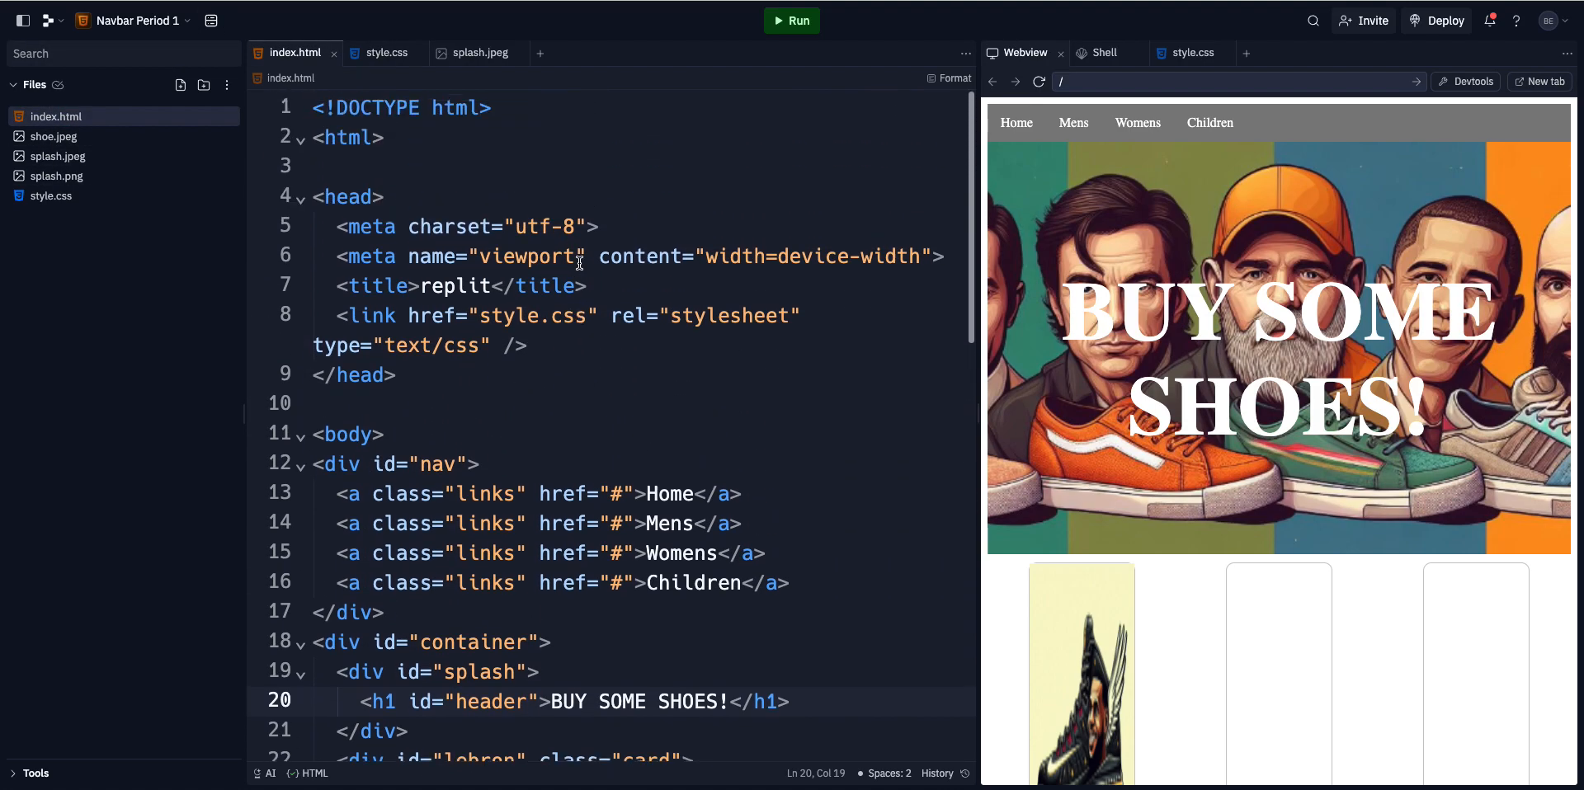
key("Enter")
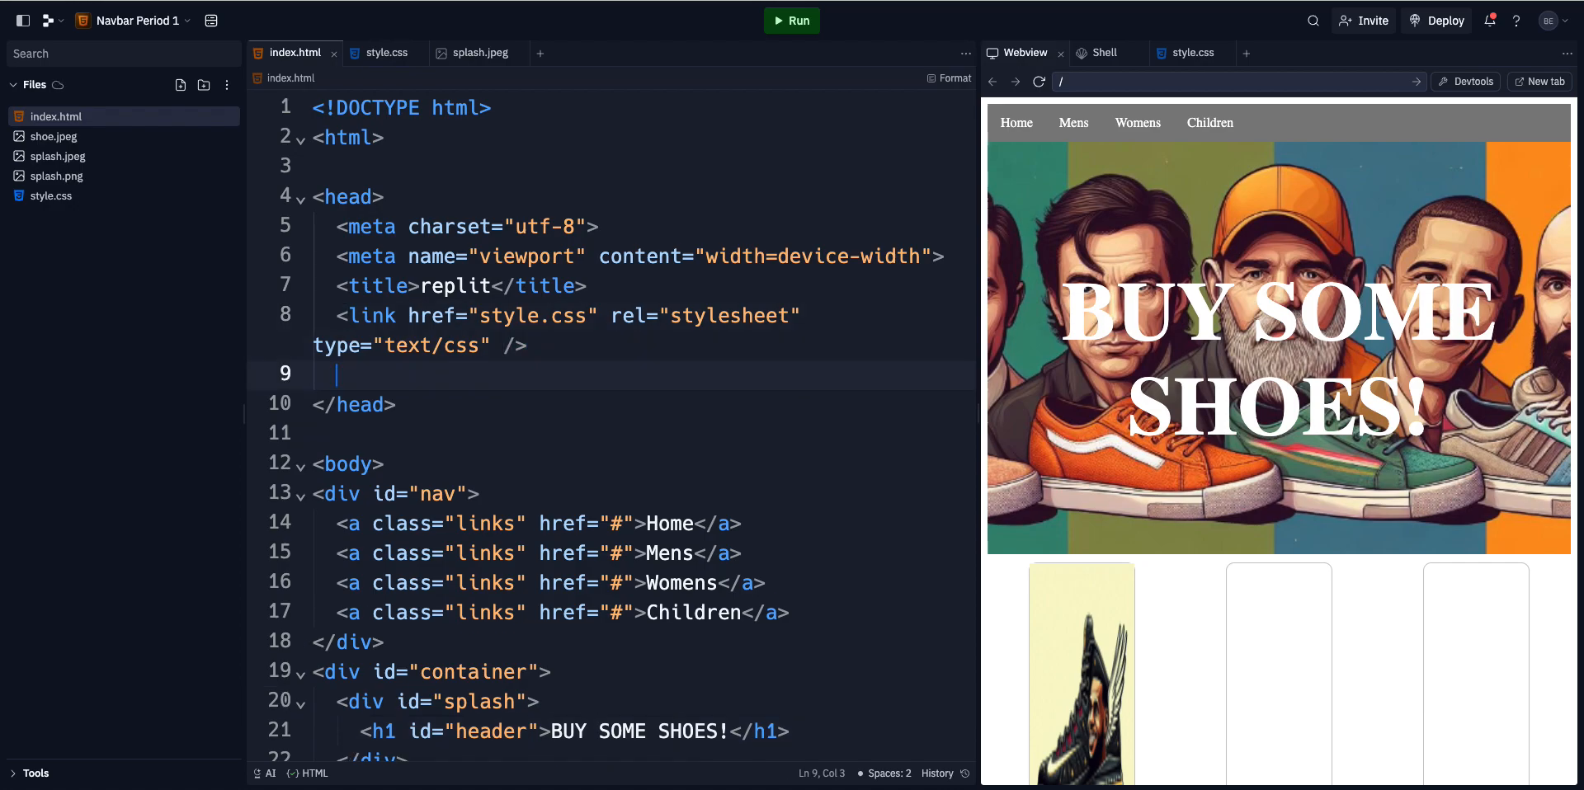
type("<link rel=\"preconnect\" href=\"https://fonts.googleapis.com\">")
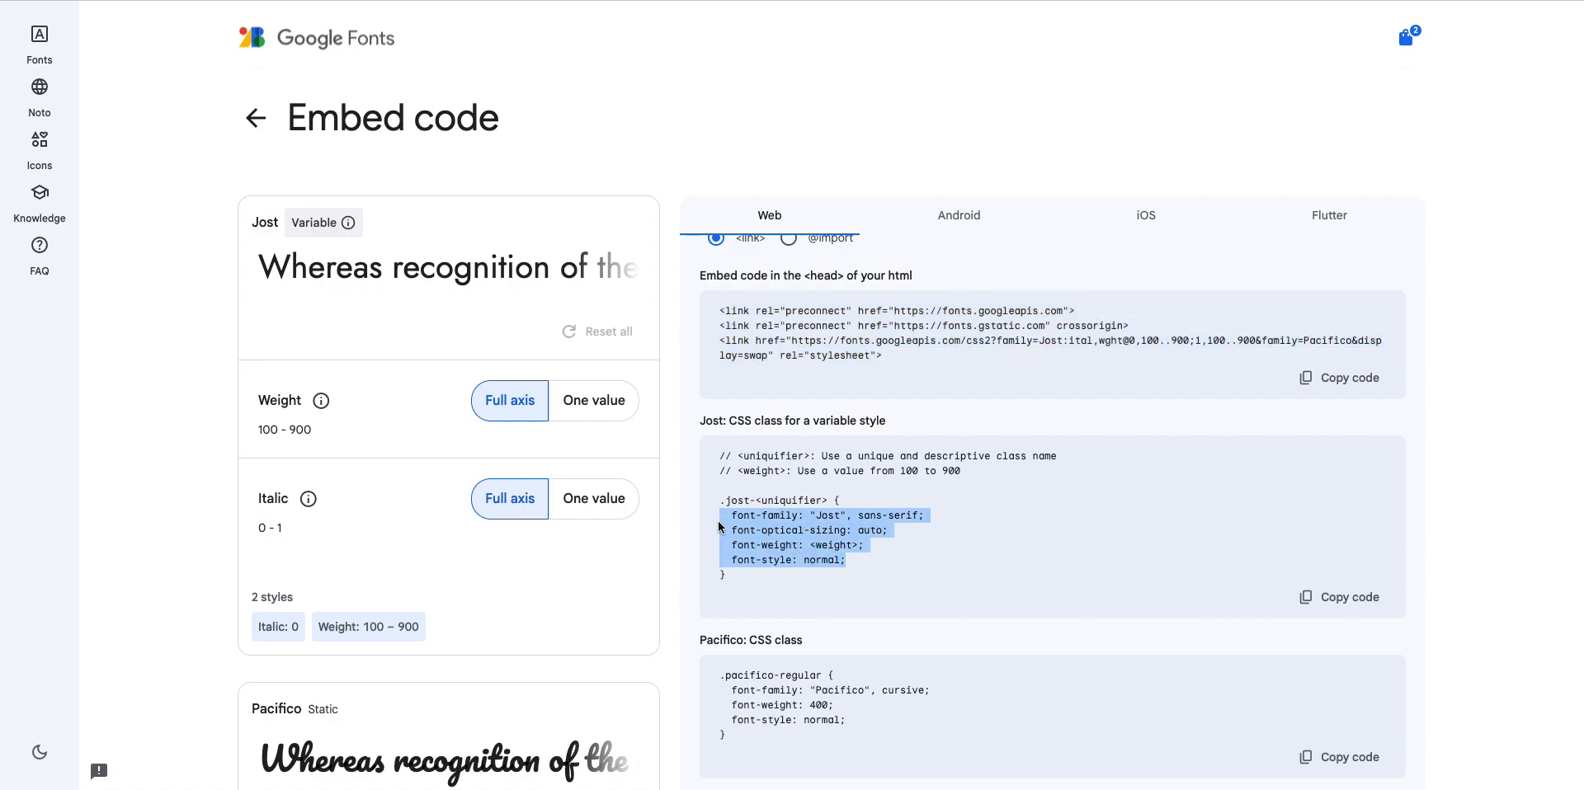
mouse_move(538, 203)
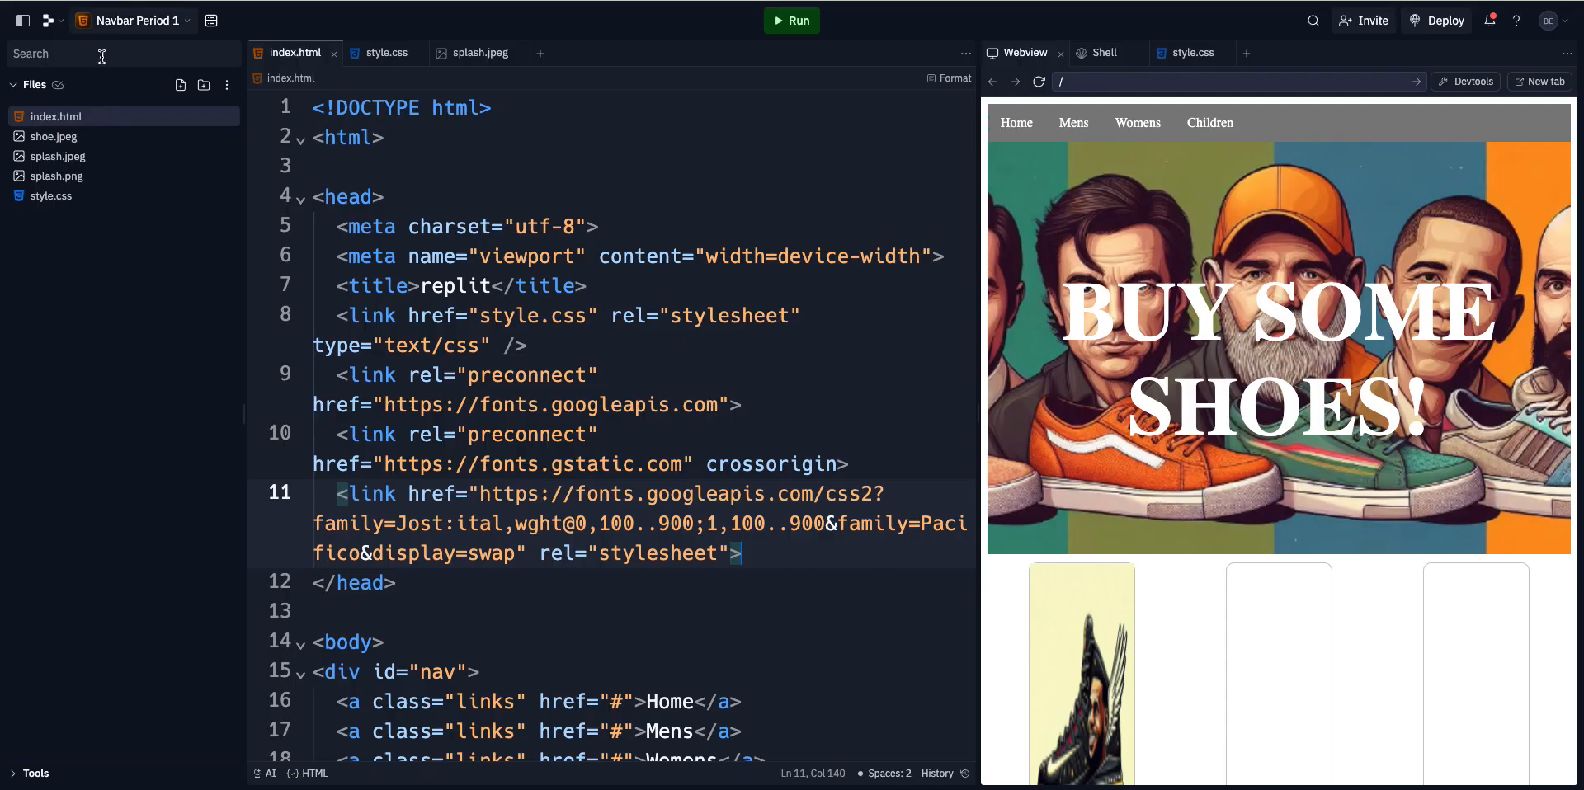
- Add a body rule in style.css with font-family: "Jost", sans-serif
left_click(384, 52)
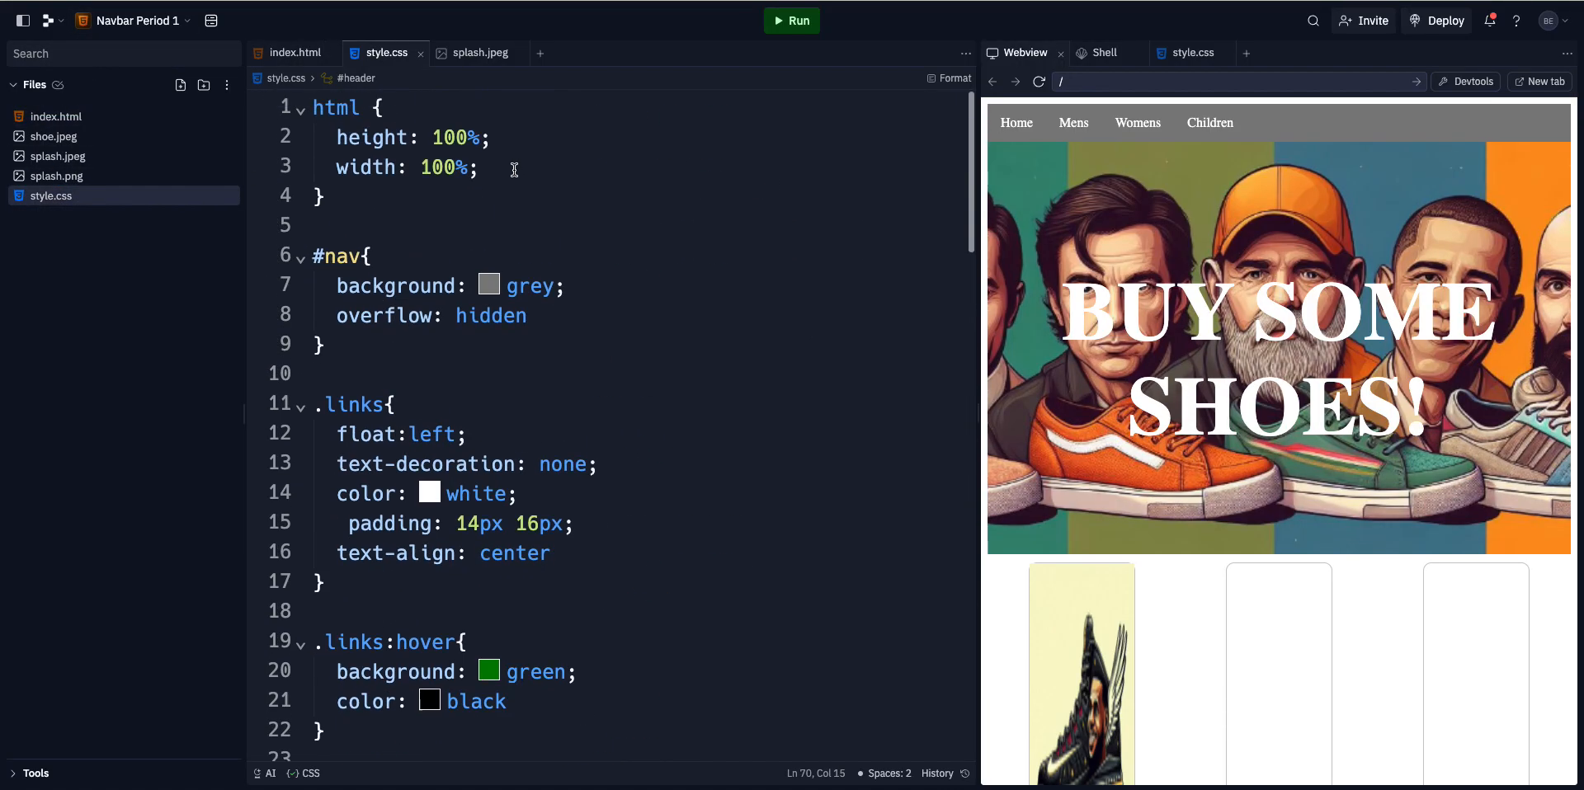
type("body{")
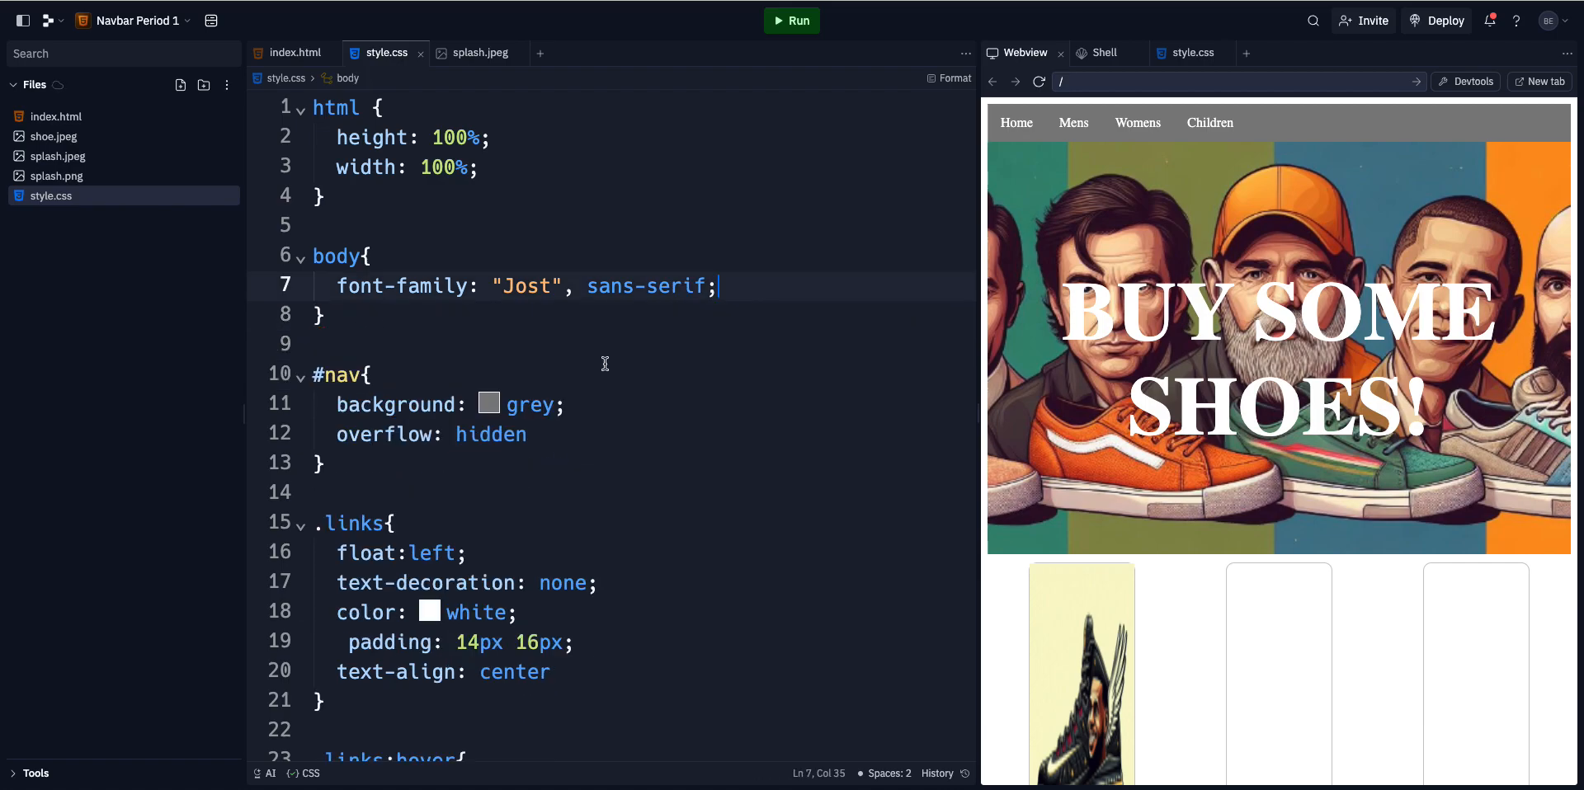
left_click_drag(338, 285, 566, 285)
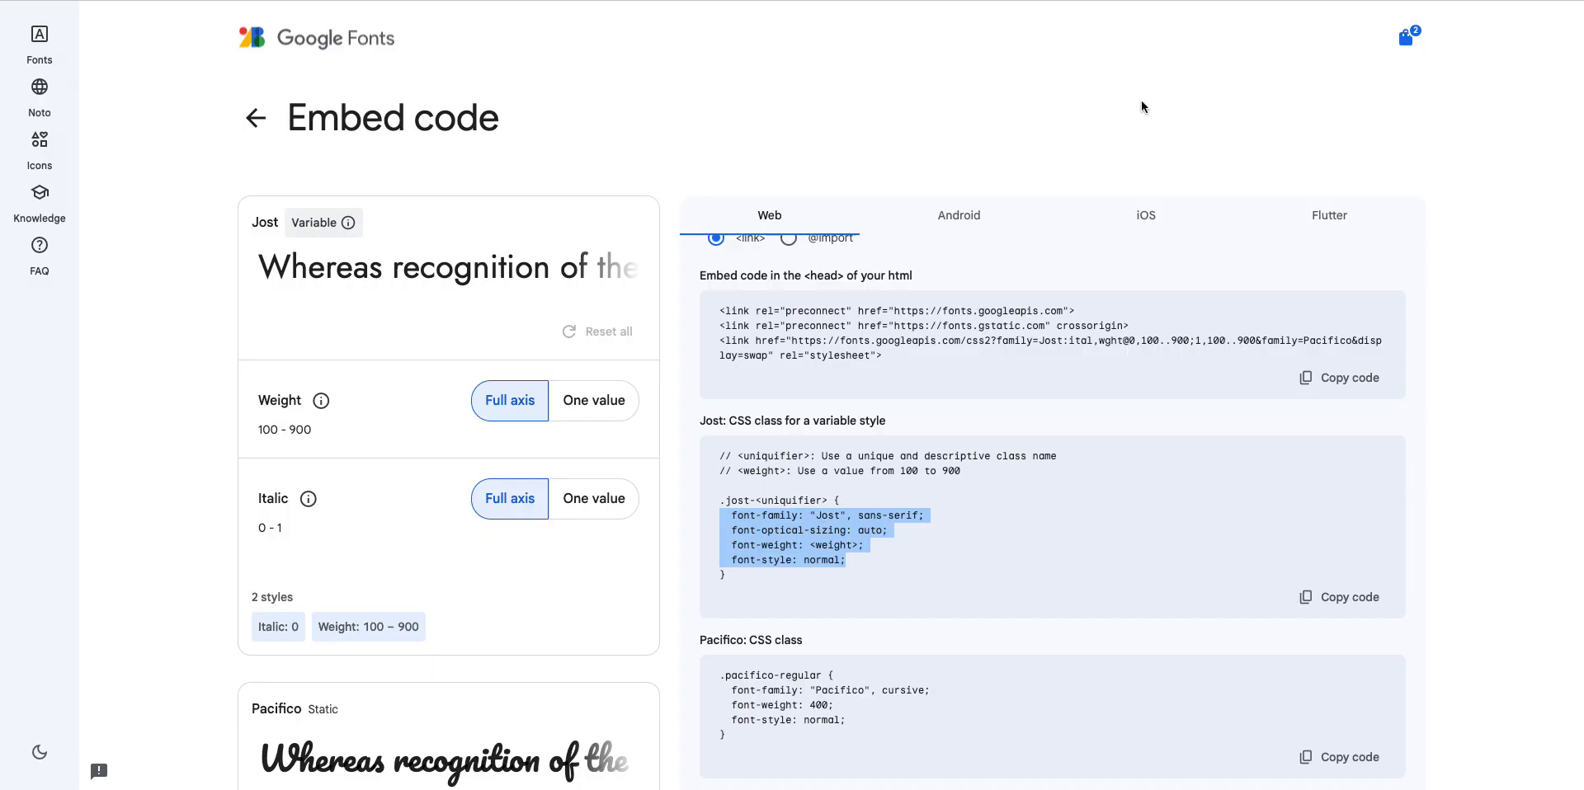
mouse_move(256, 119)
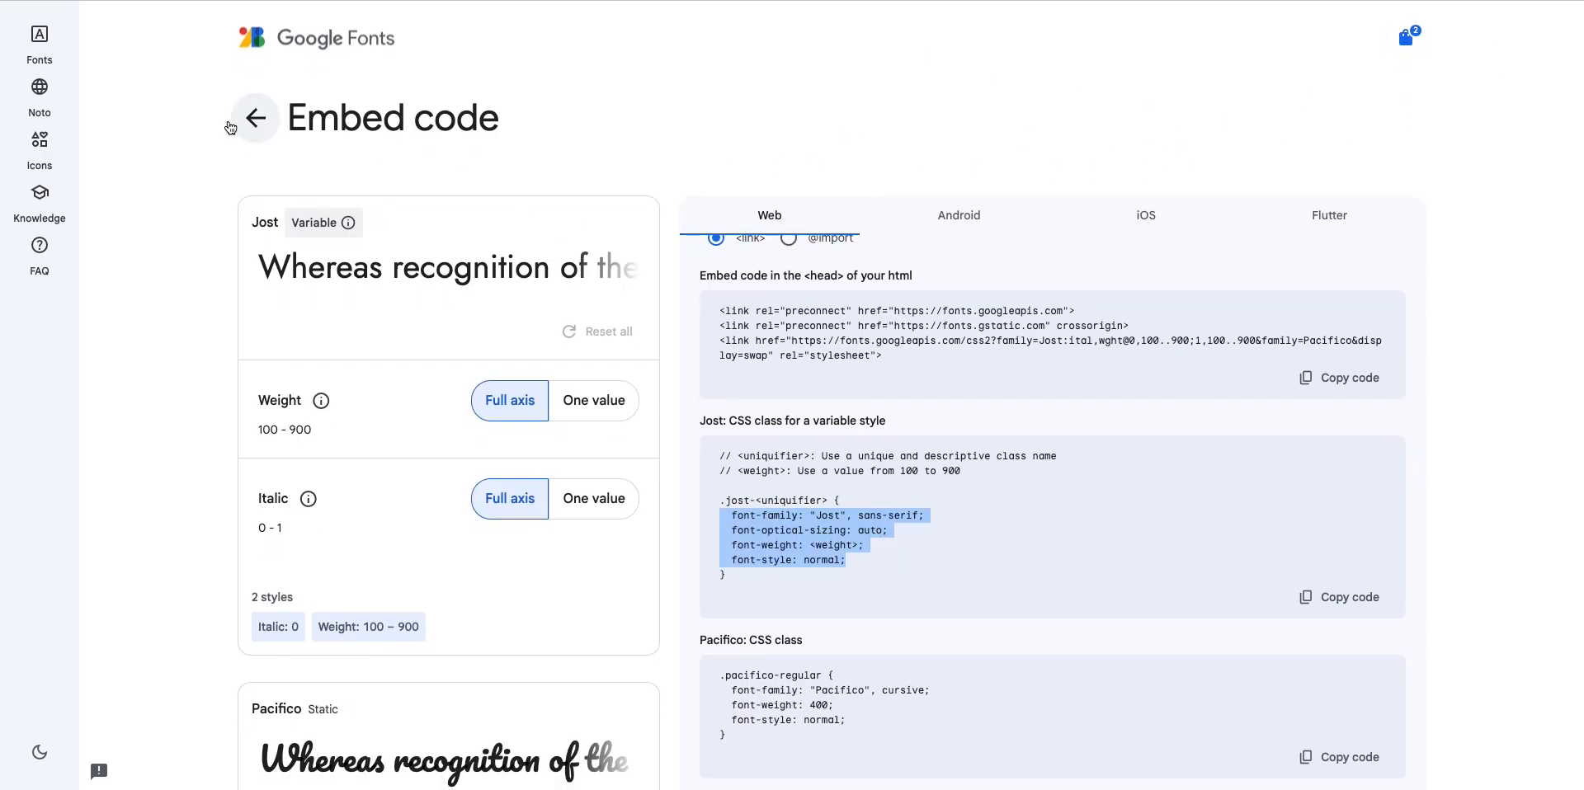
- Rerun the Replit site and view the Jost-styled page in its own tab
left_click(254, 118)
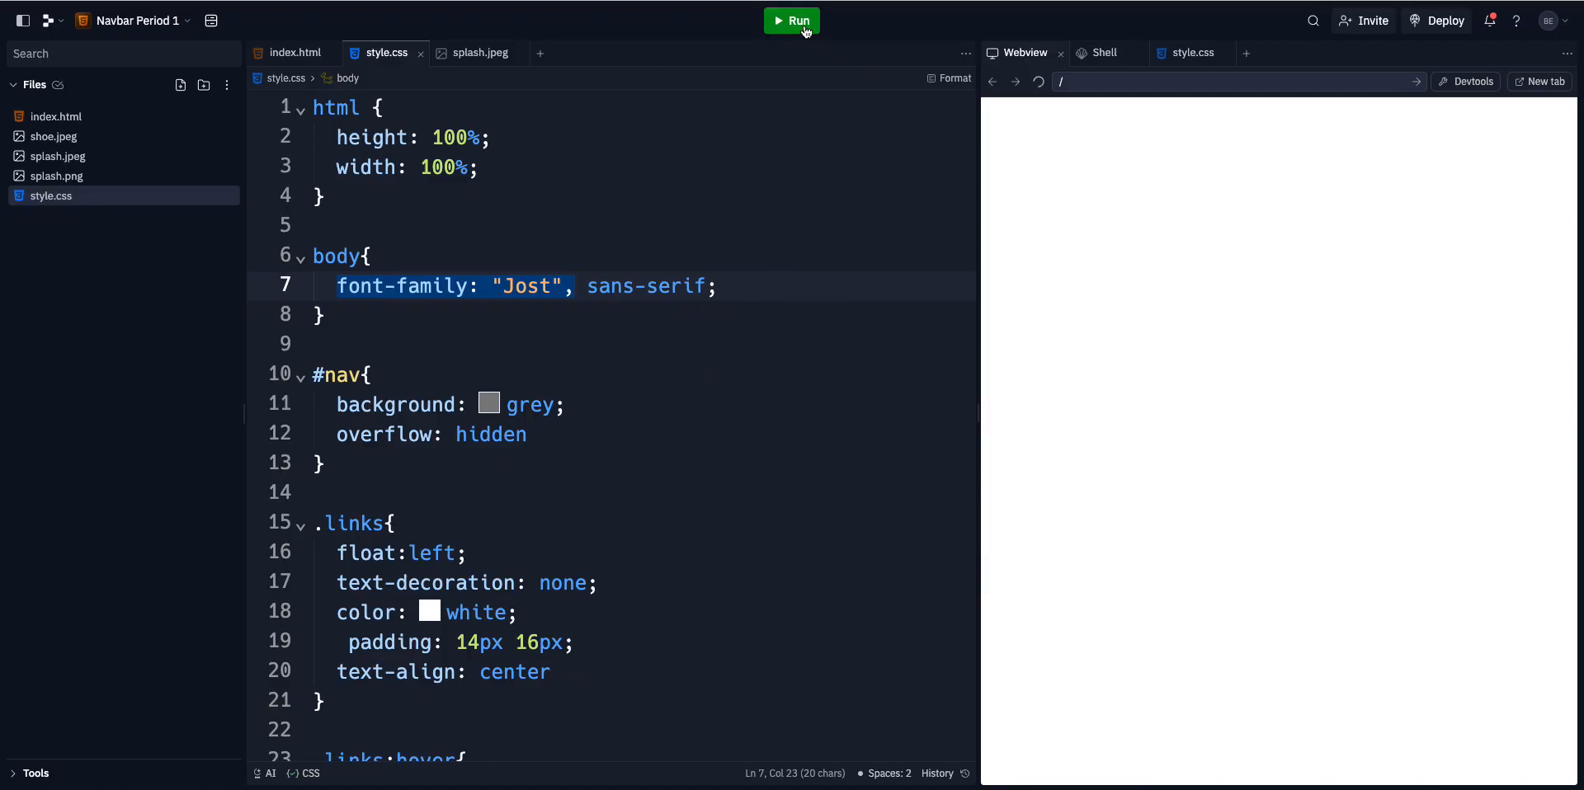
left_click(792, 22)
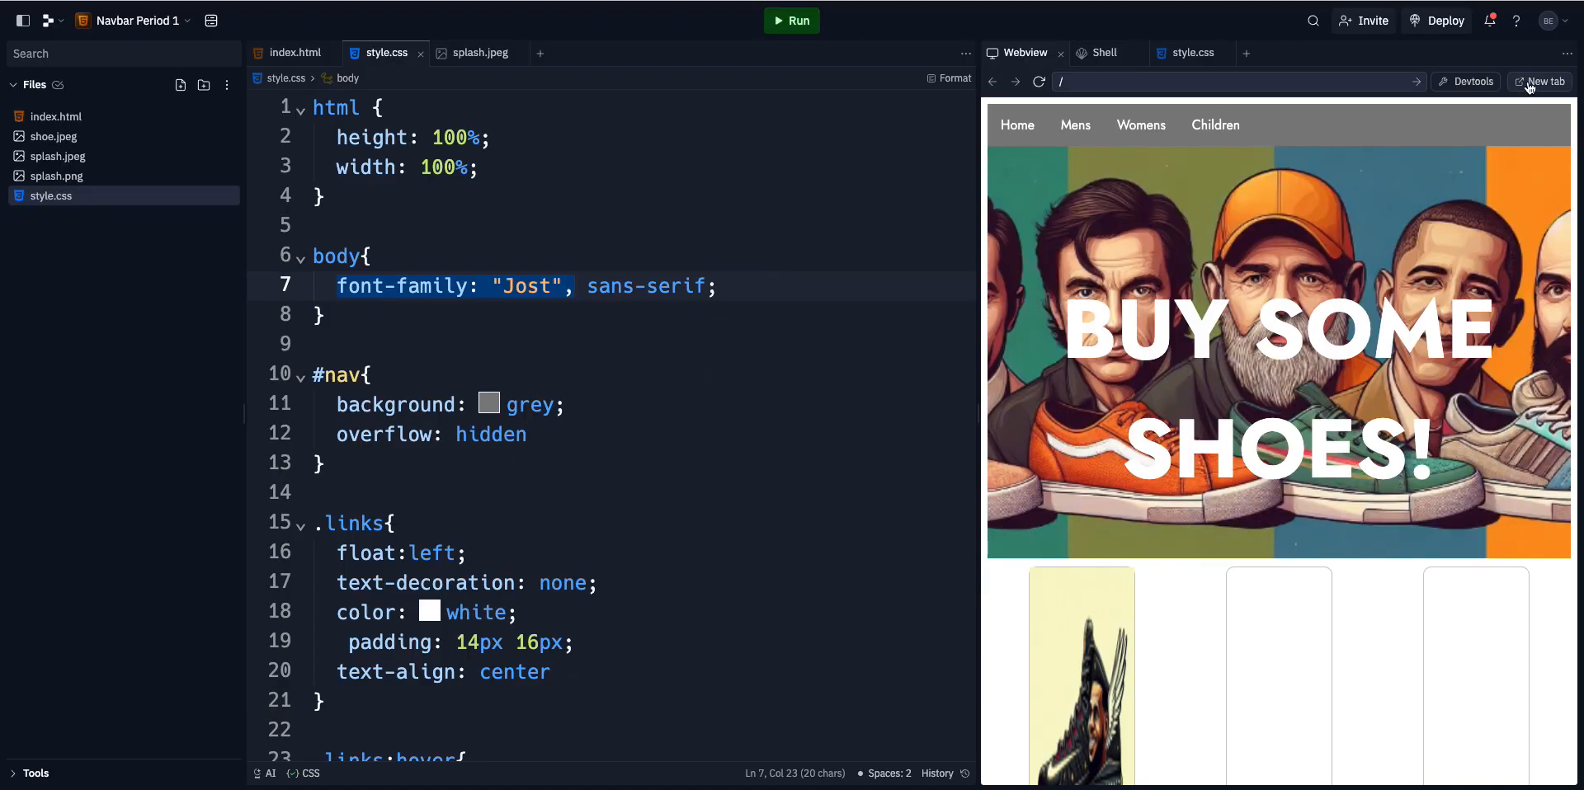
left_click(1544, 81)
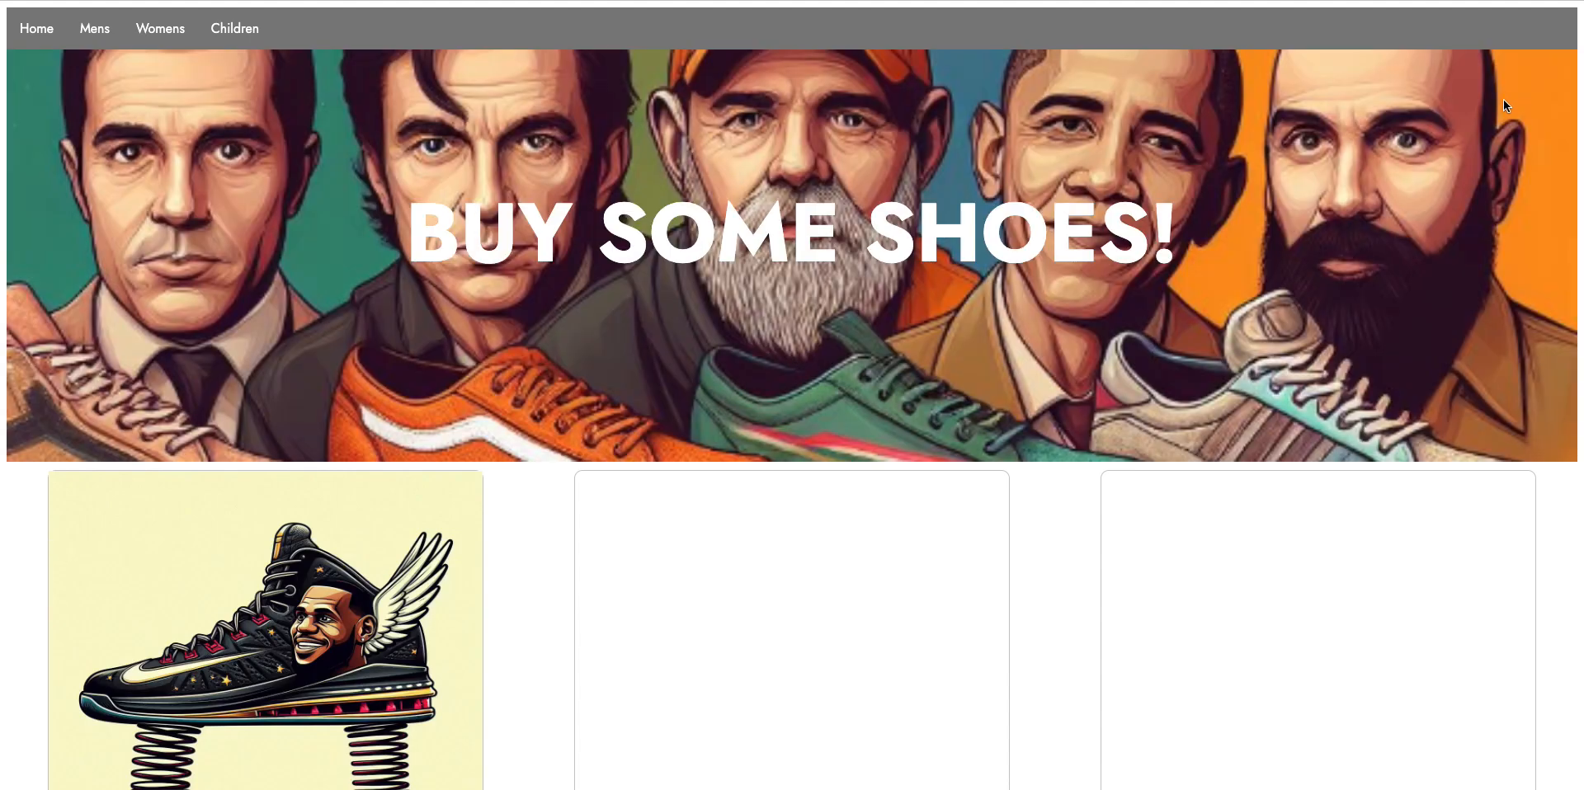